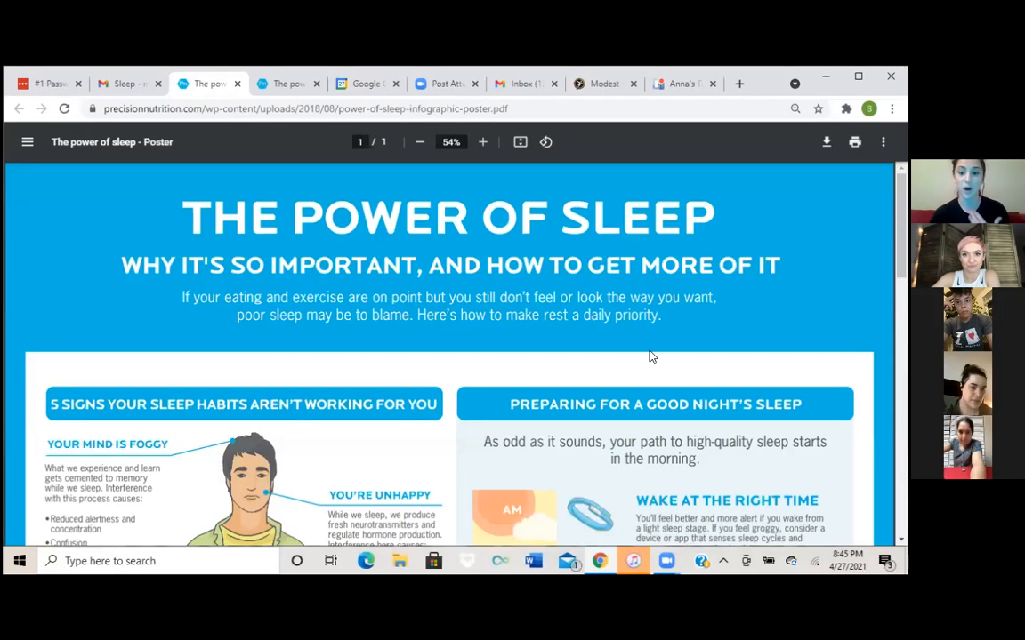
scroll("down", 3)
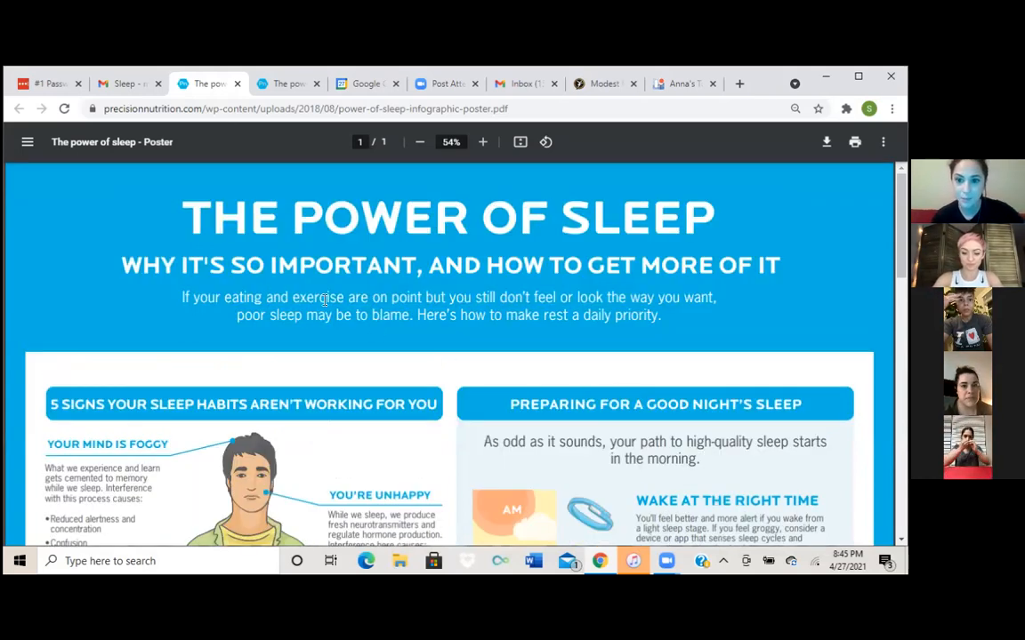
mouse_move(329, 350)
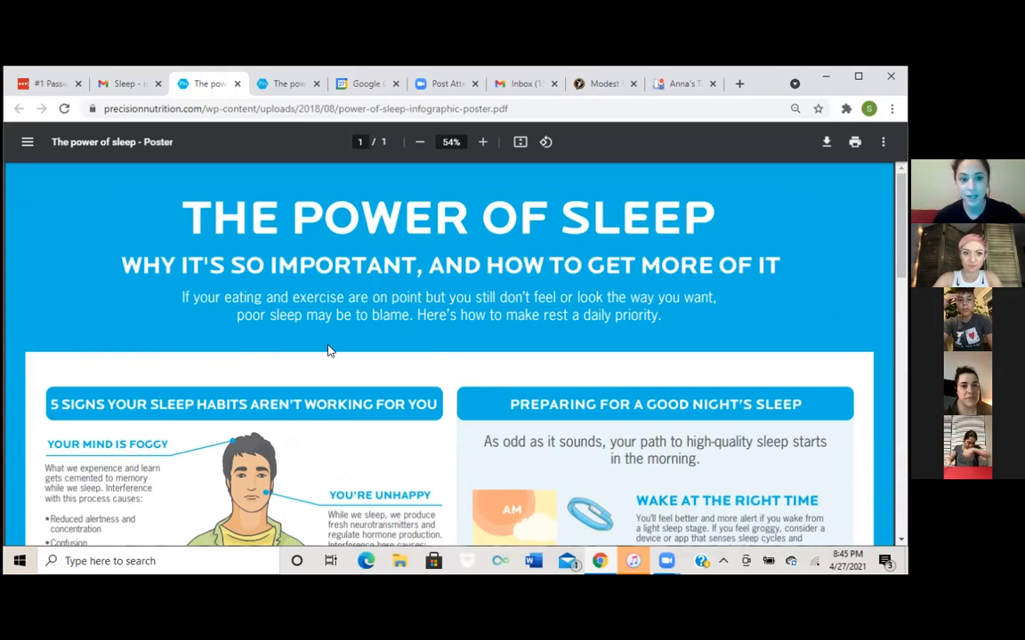
mouse_move(596, 347)
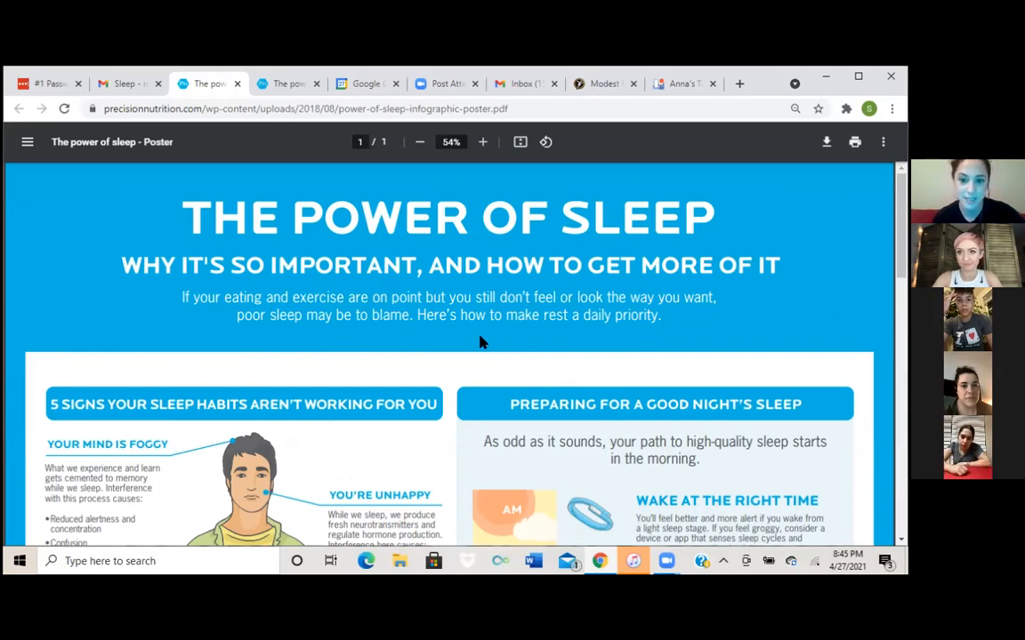
scroll("down", 3)
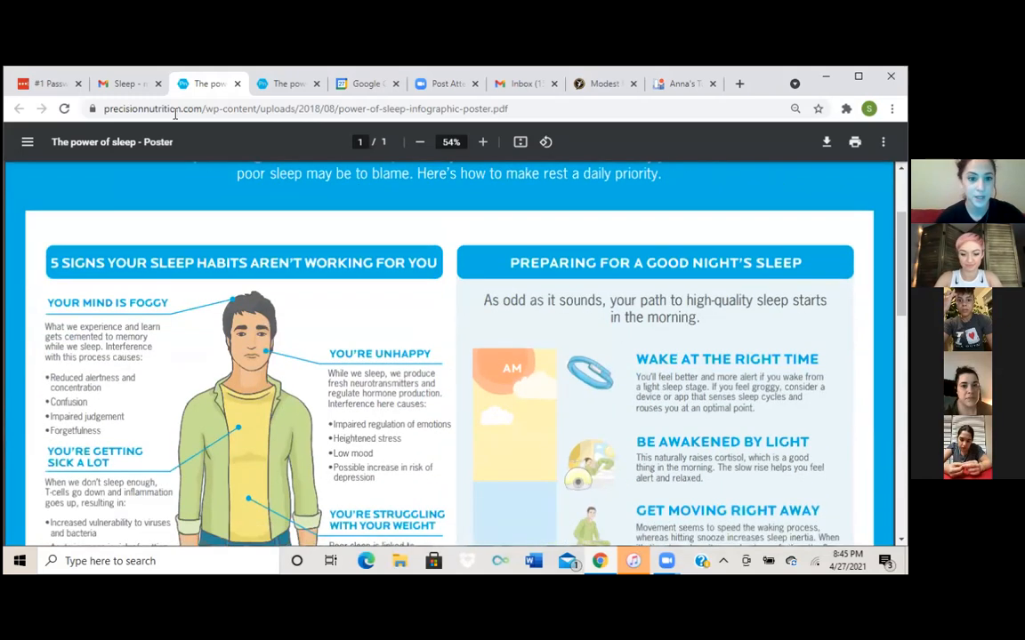
mouse_move(178, 316)
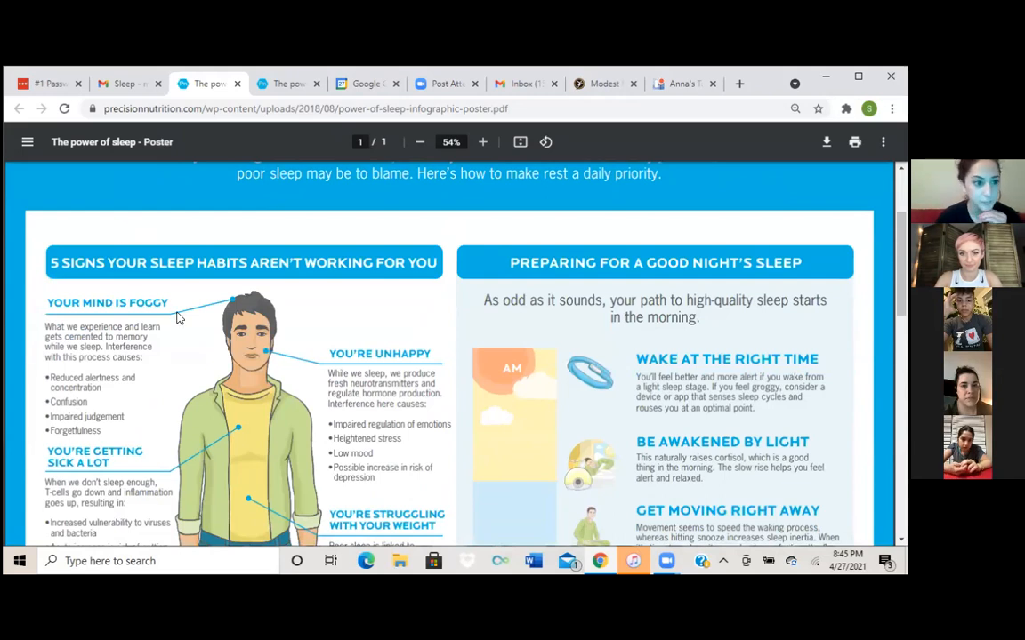
scroll("down", 3)
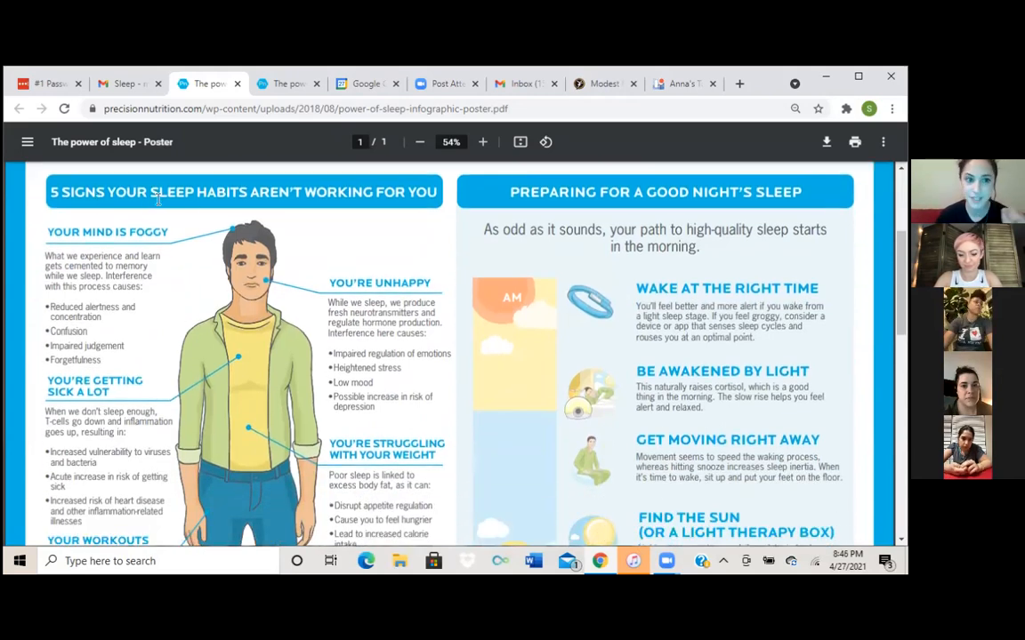
mouse_move(392, 199)
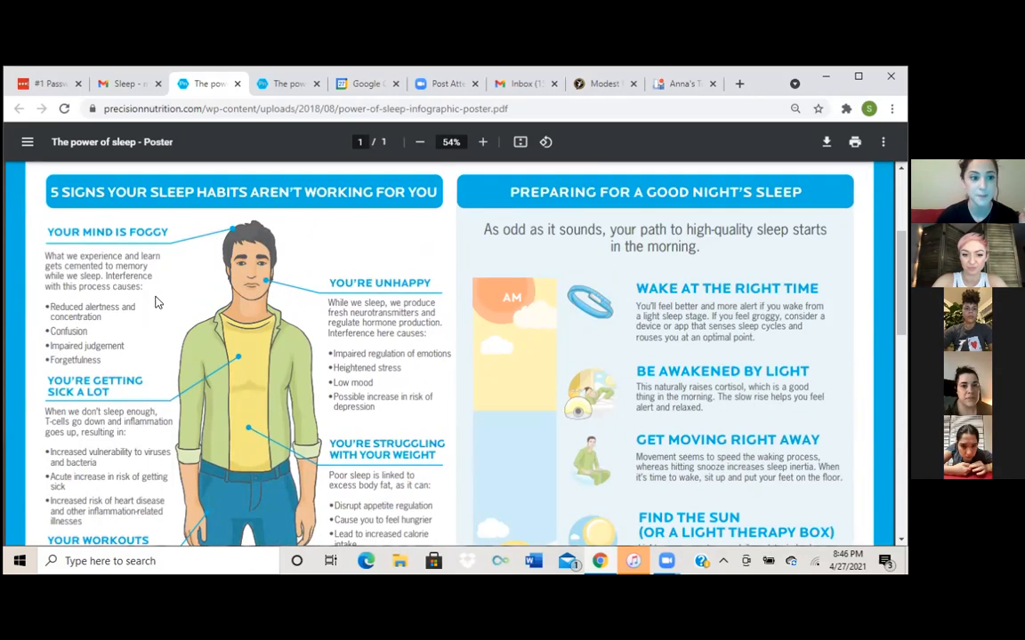
mouse_move(151, 324)
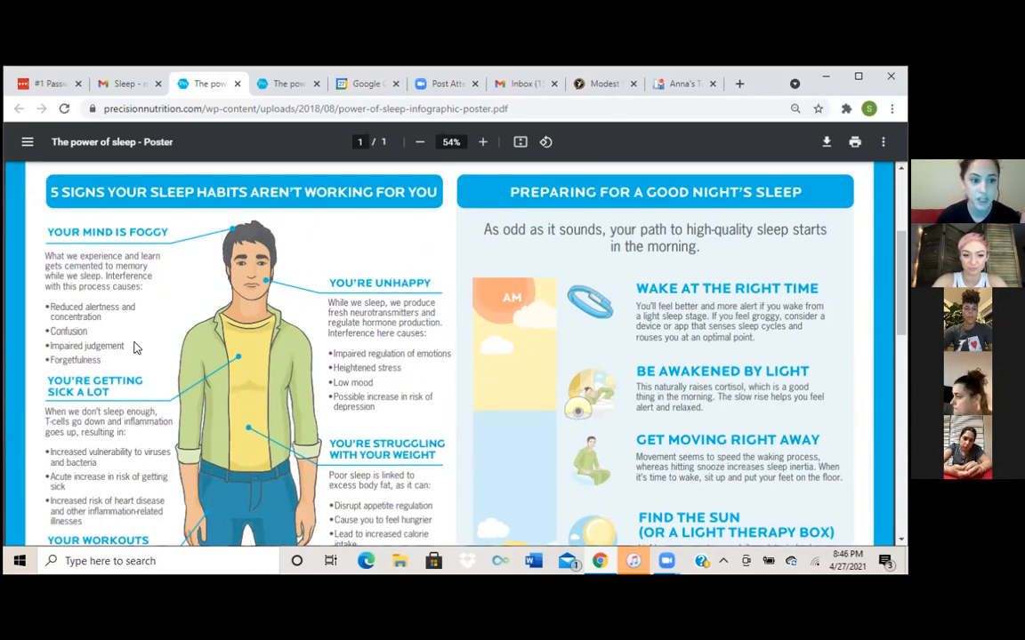
mouse_move(127, 373)
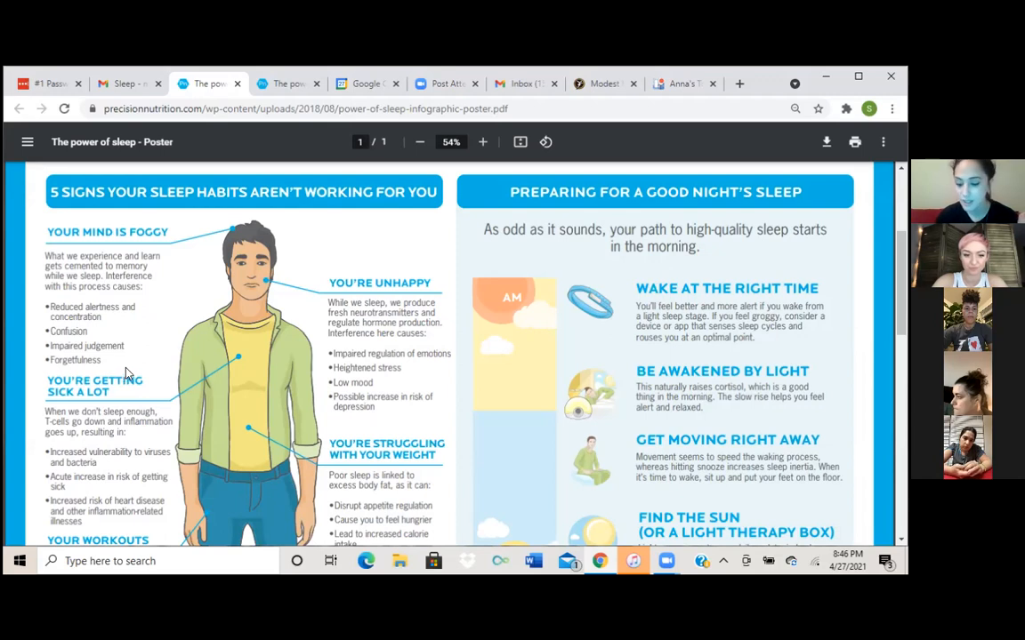
mouse_move(313, 381)
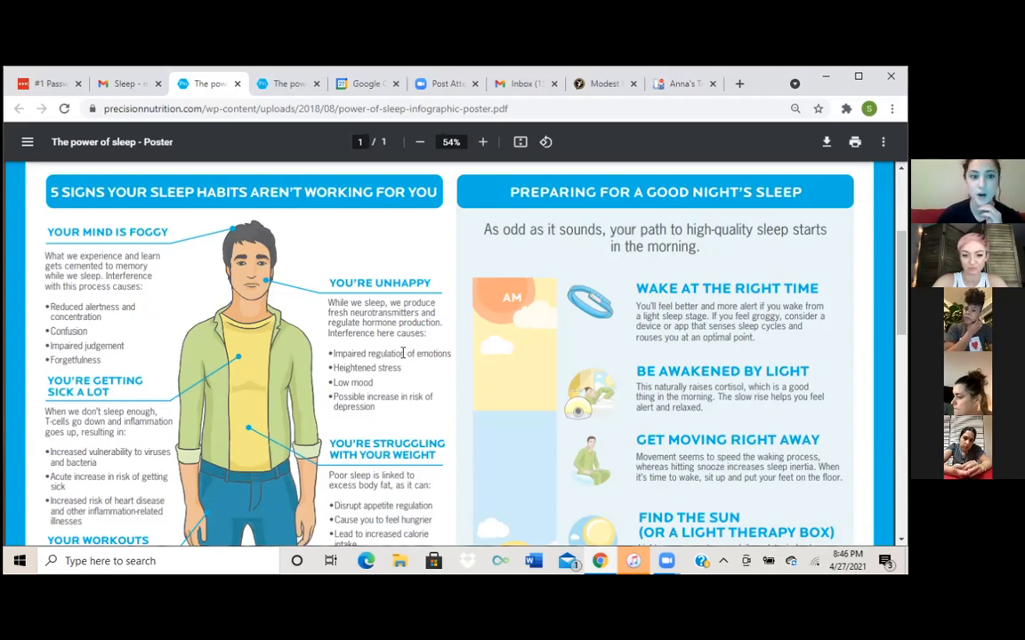
mouse_move(495, 484)
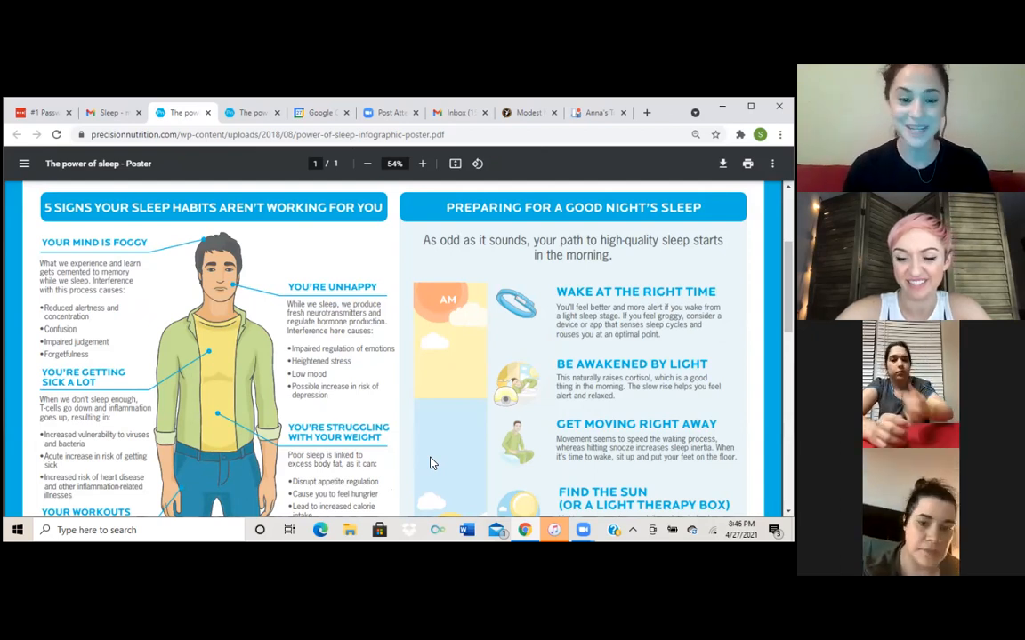
mouse_move(336, 399)
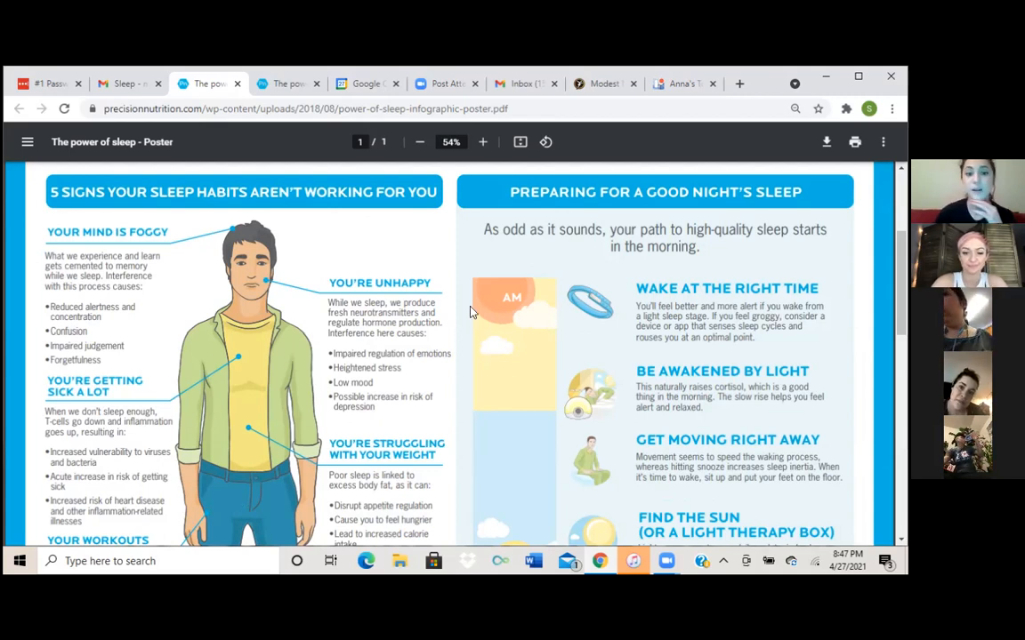
scroll("down", 3)
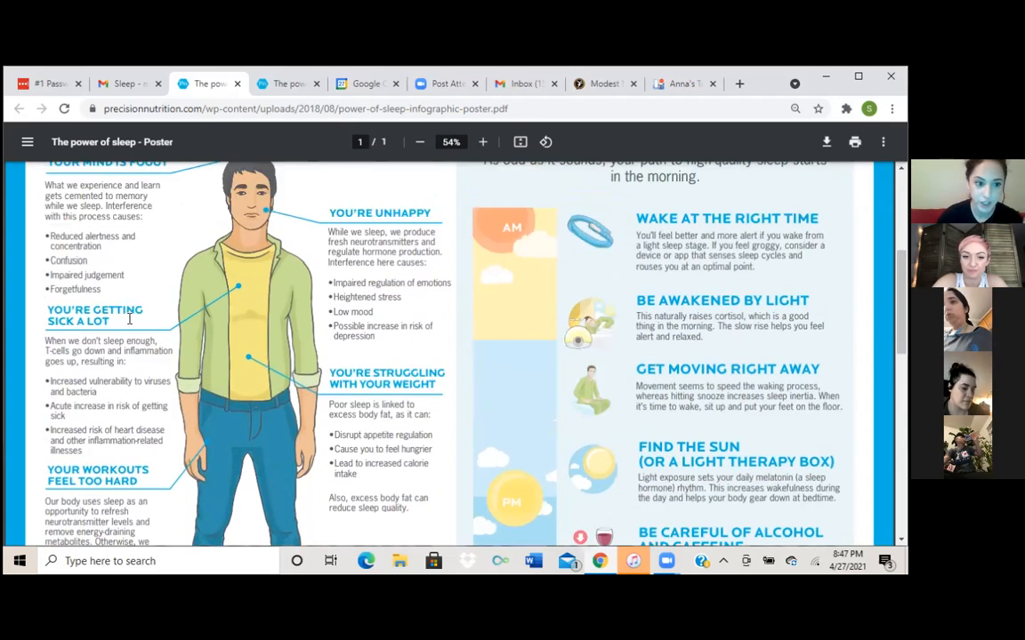
mouse_move(198, 371)
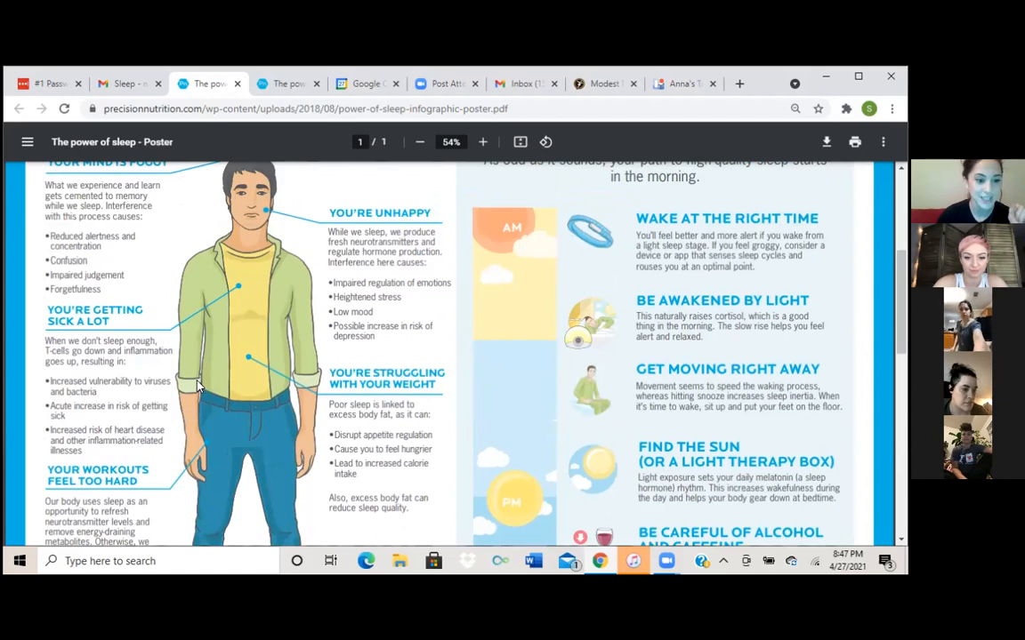
mouse_move(165, 381)
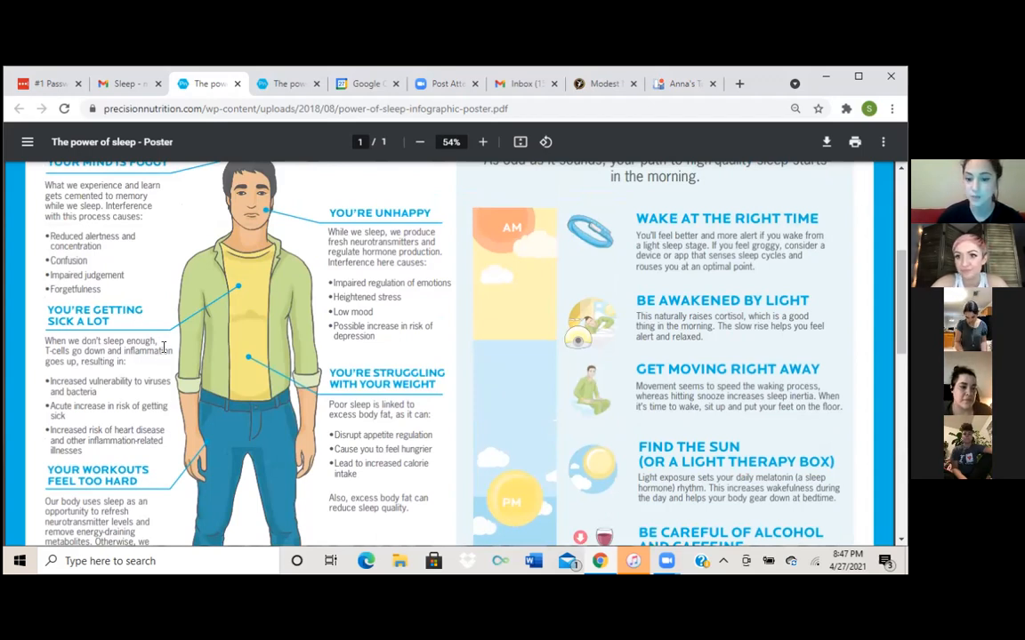
scroll("down", 3)
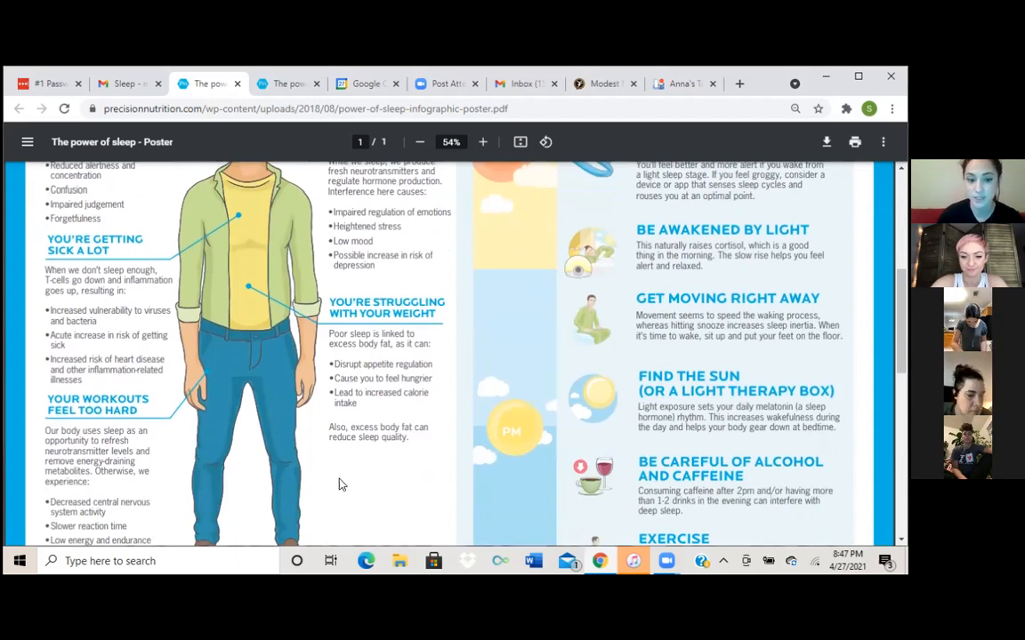
mouse_move(221, 509)
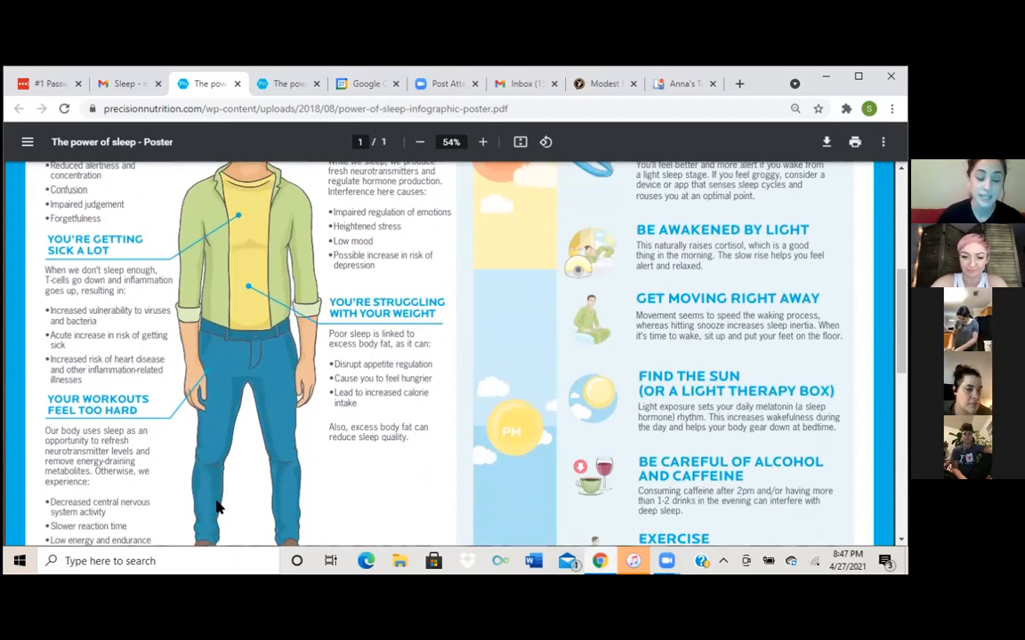
mouse_move(277, 452)
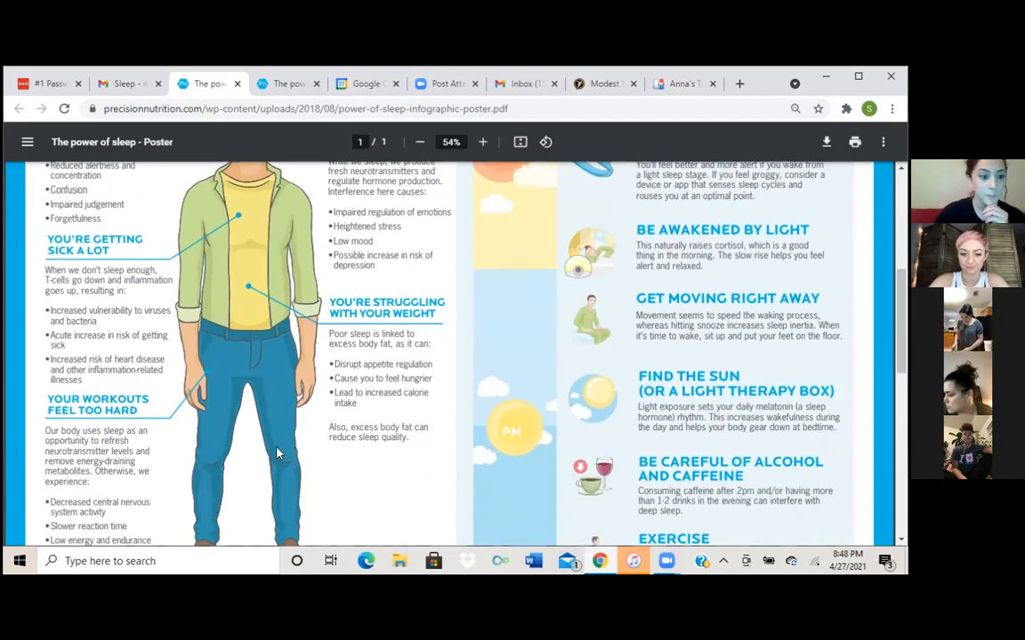
scroll("down", 3)
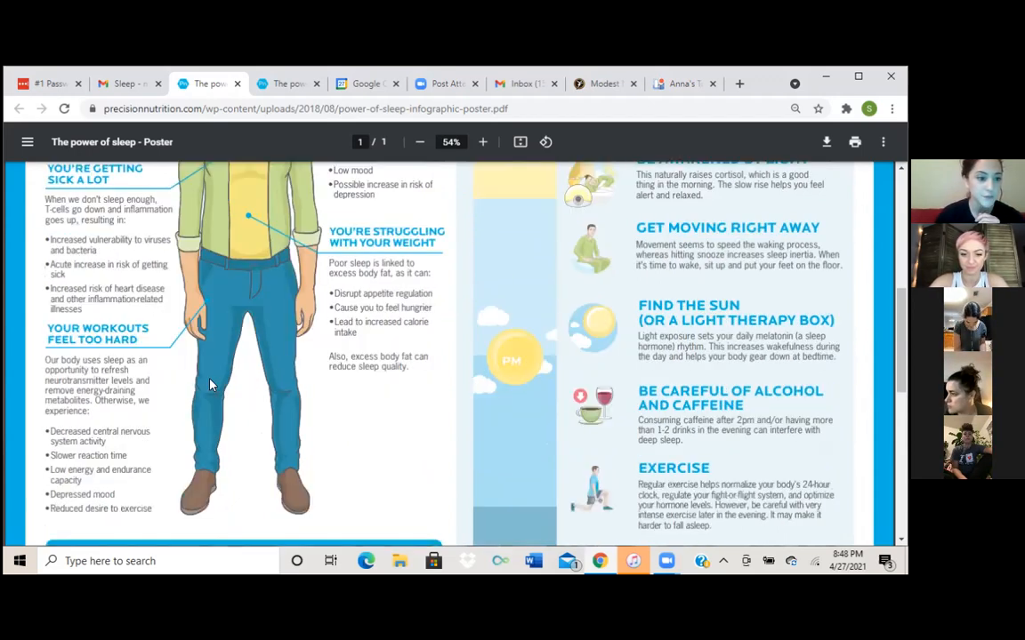
mouse_move(214, 379)
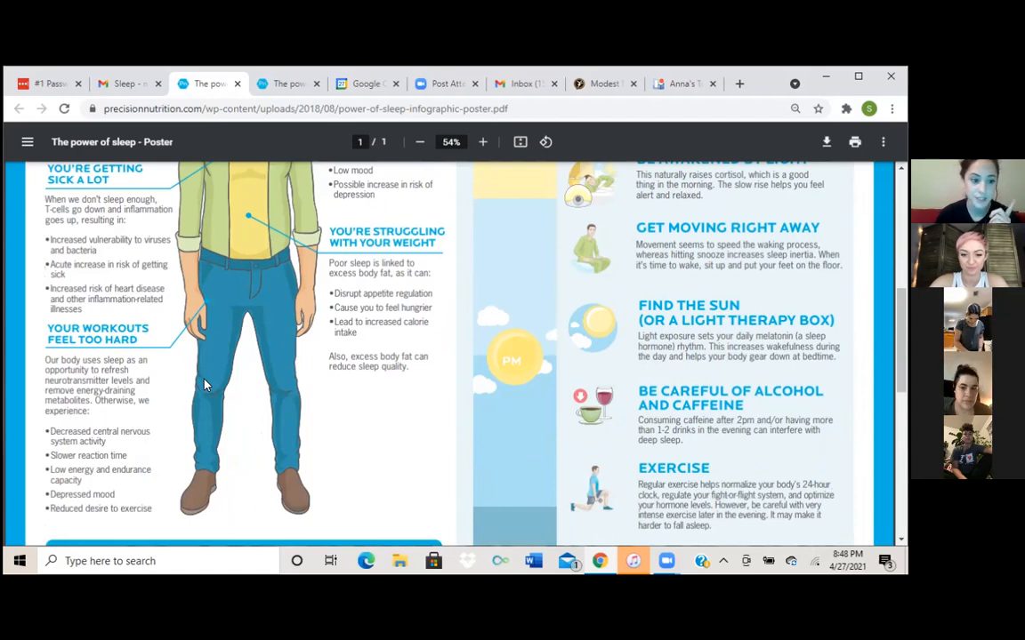
mouse_move(169, 459)
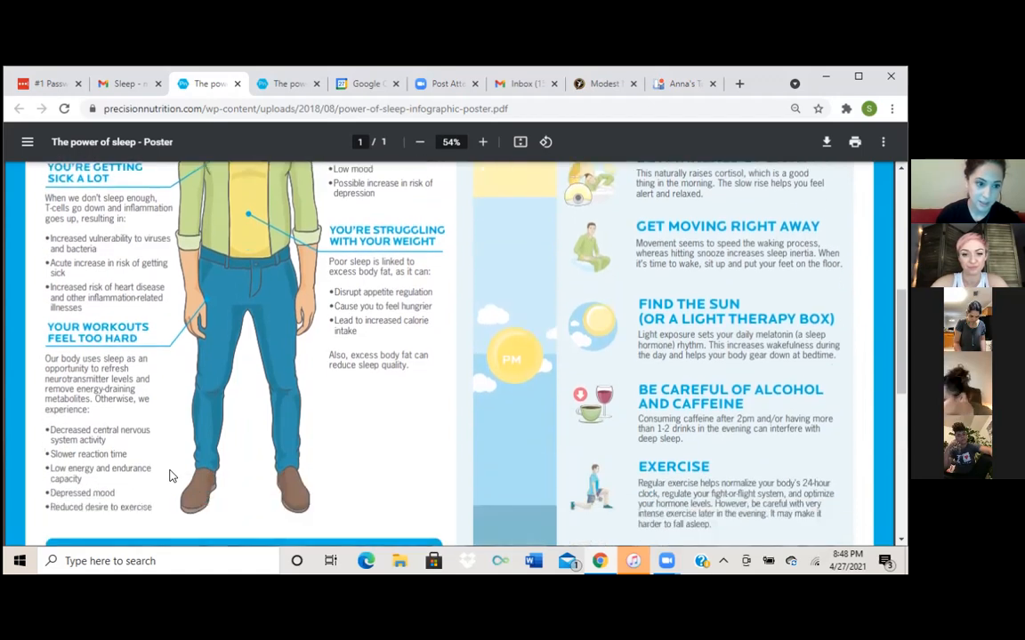
scroll("down", 3)
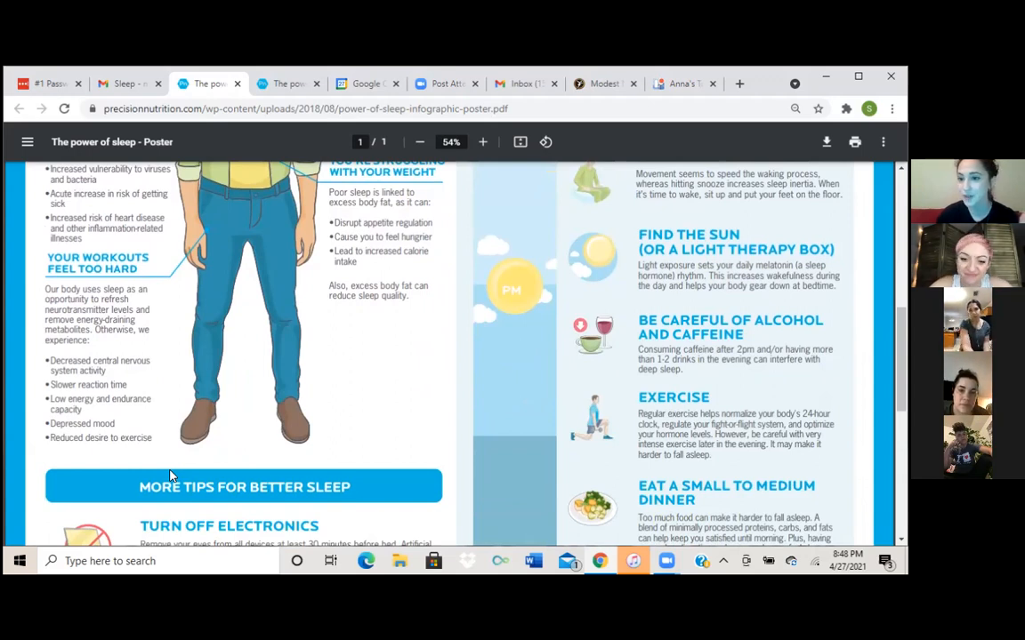
mouse_move(712, 234)
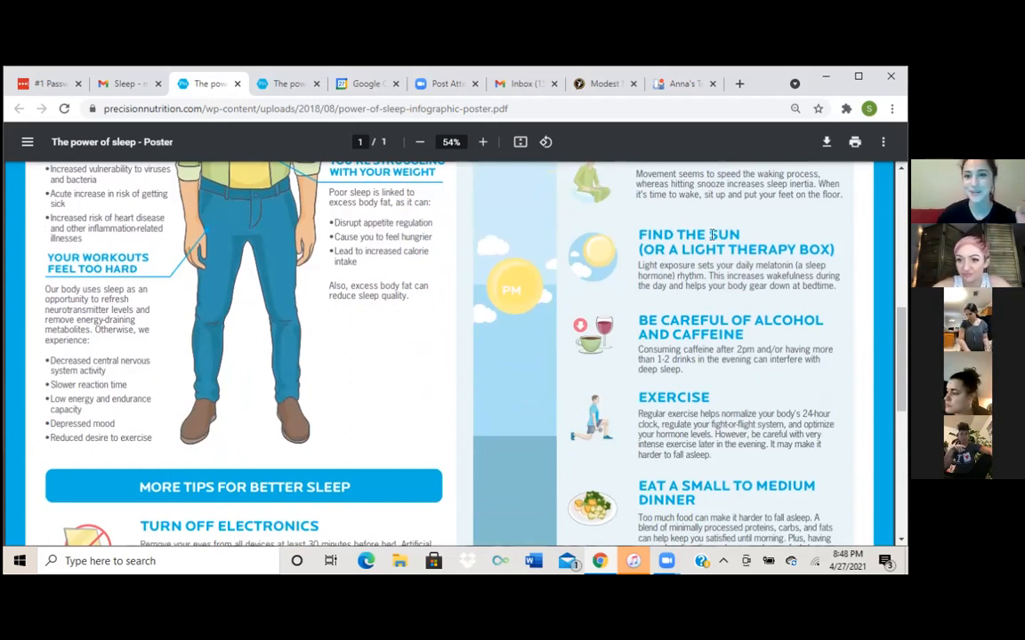
mouse_move(516, 110)
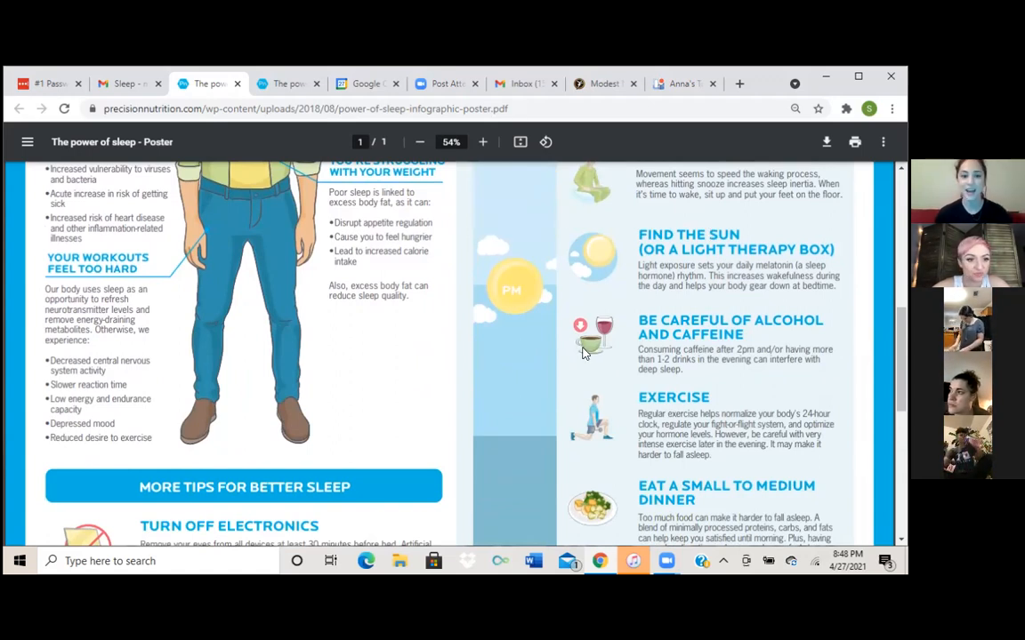
mouse_move(566, 361)
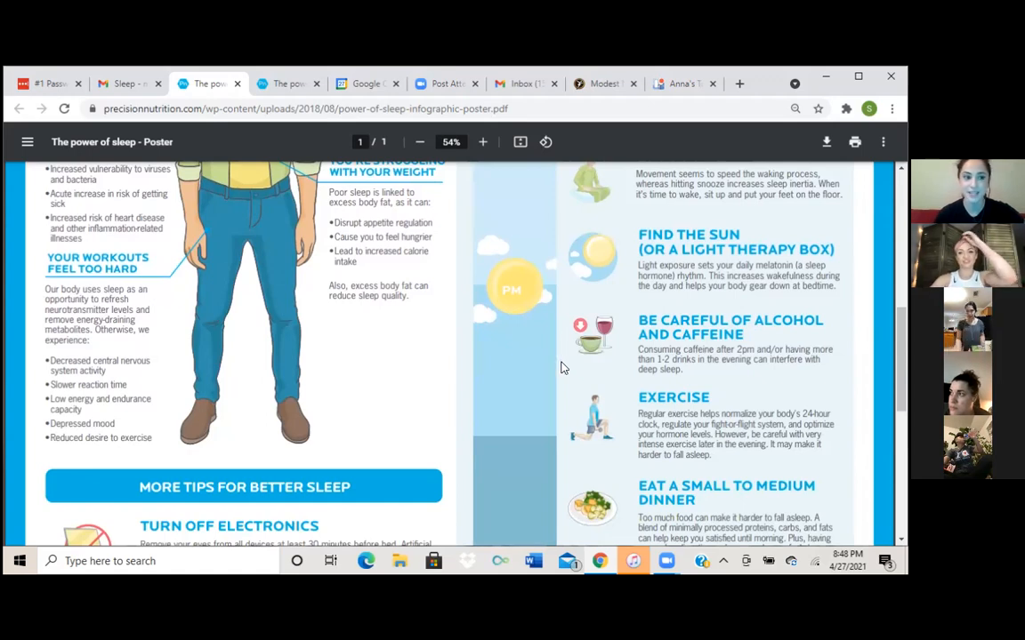
mouse_move(555, 379)
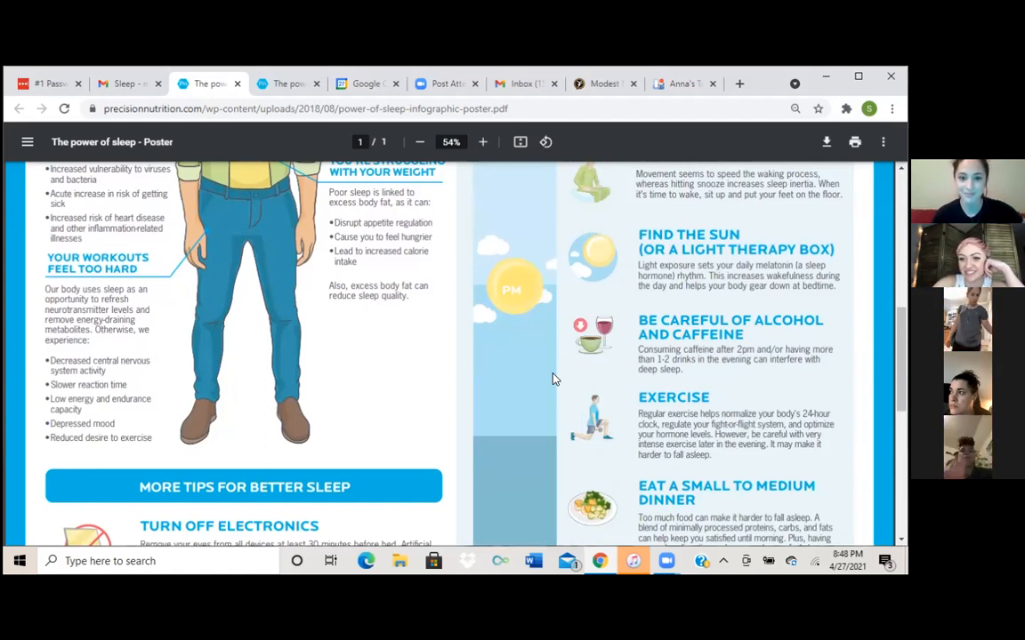
mouse_move(459, 534)
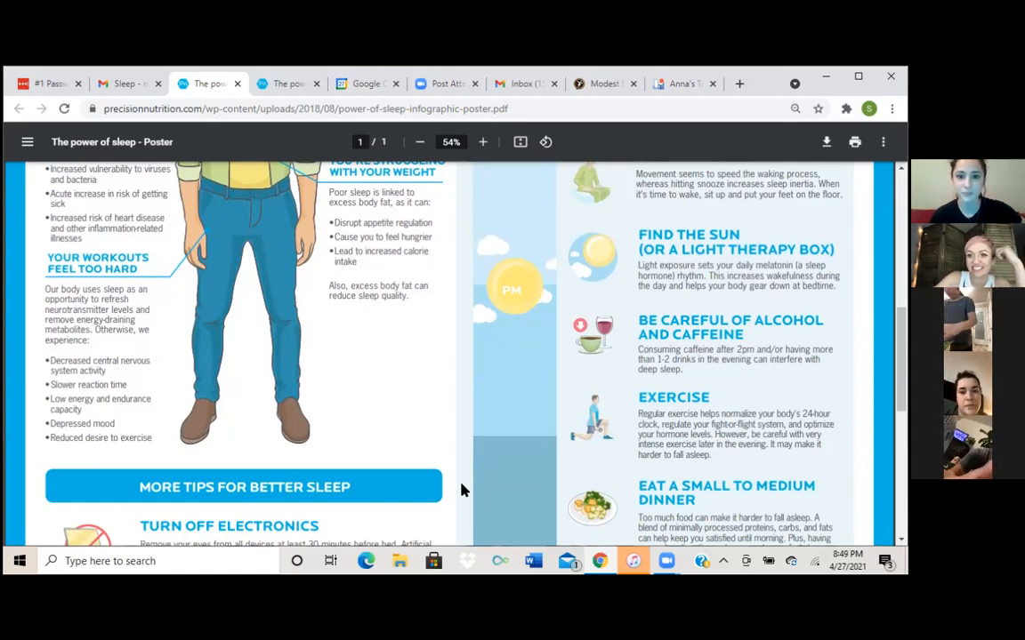
mouse_move(631, 158)
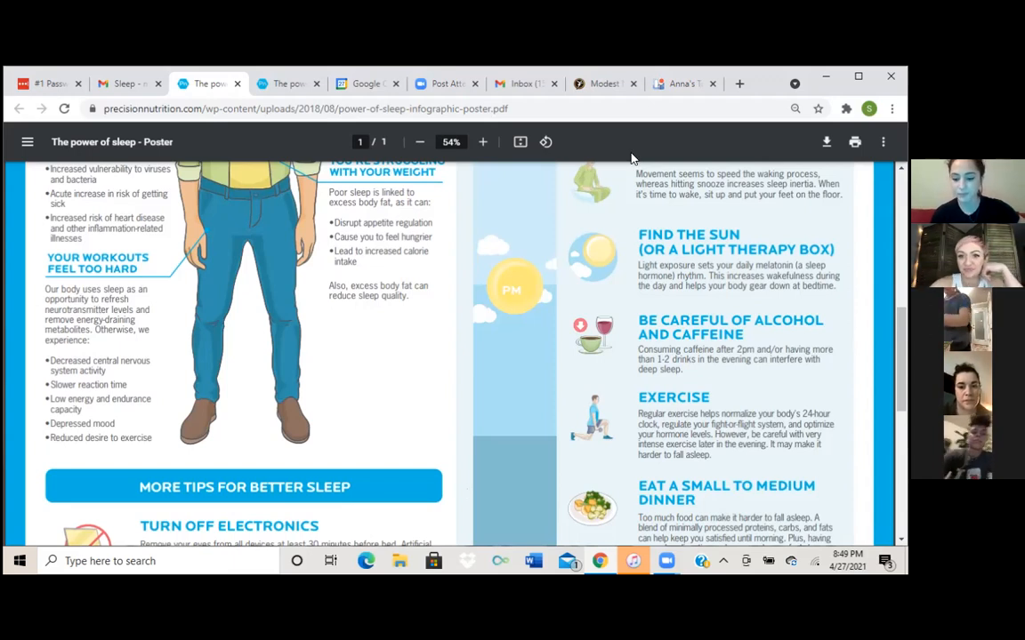
mouse_move(374, 356)
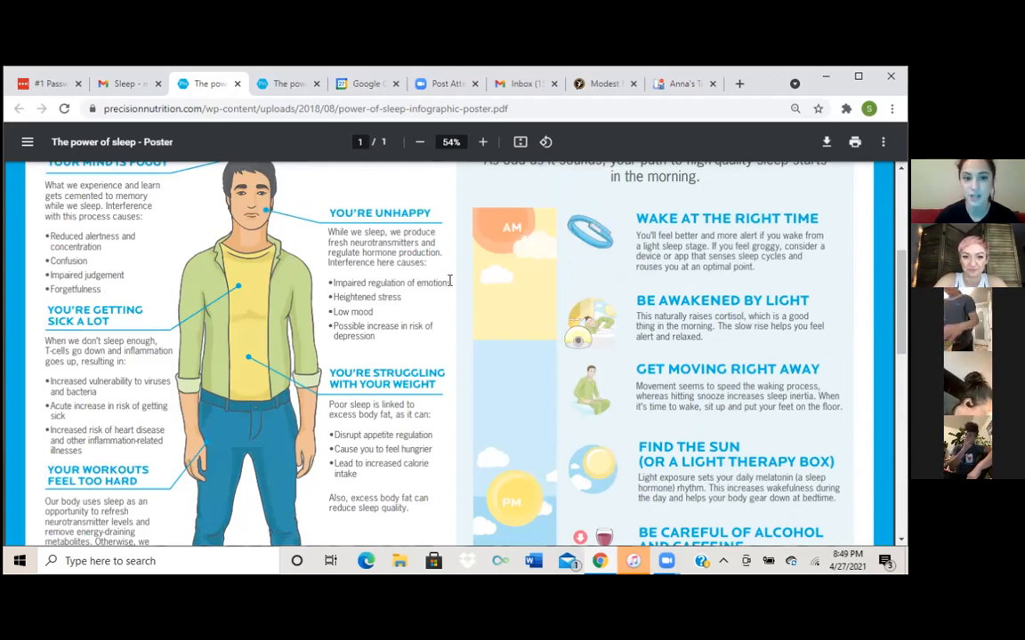
mouse_move(463, 307)
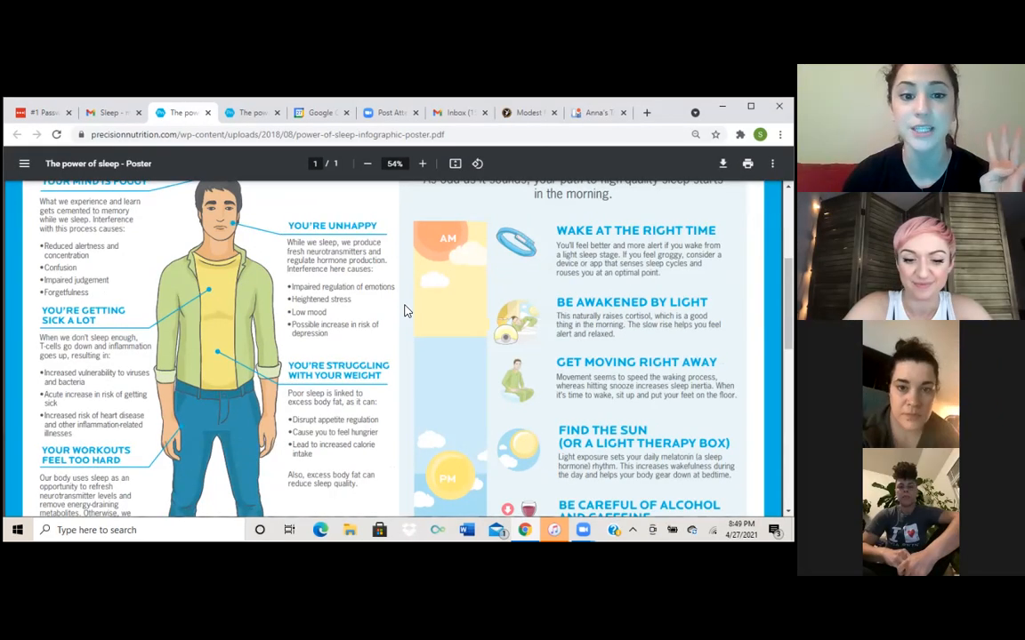
scroll("down", 3)
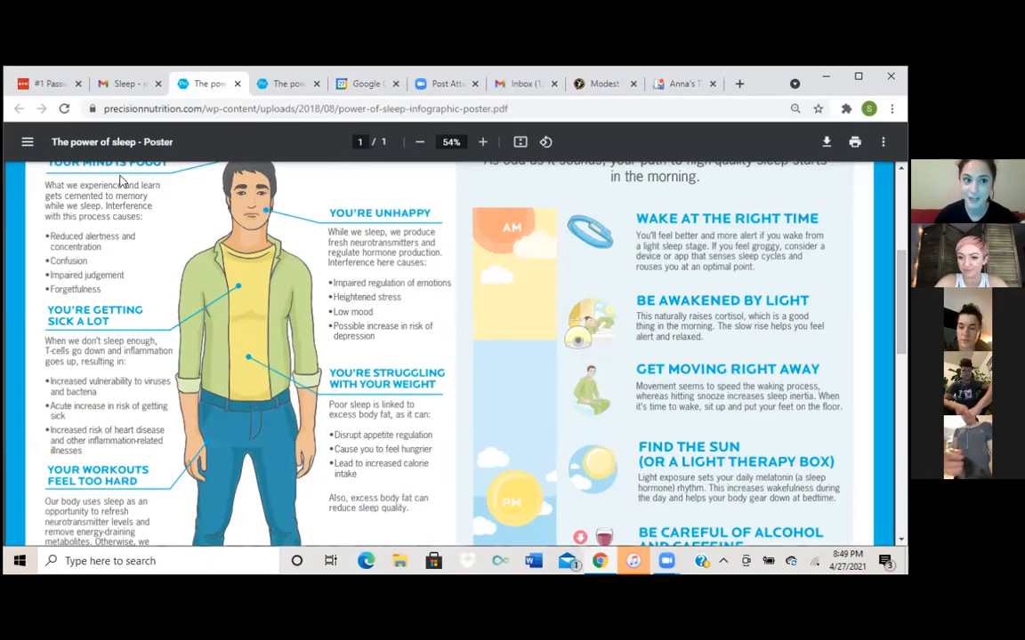
mouse_move(480, 320)
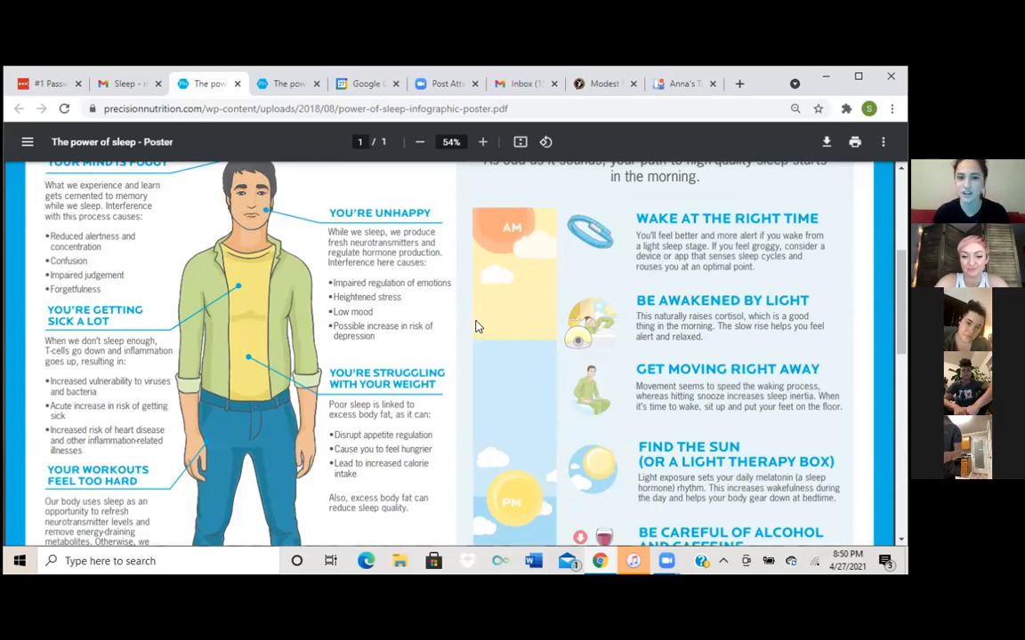
mouse_move(413, 329)
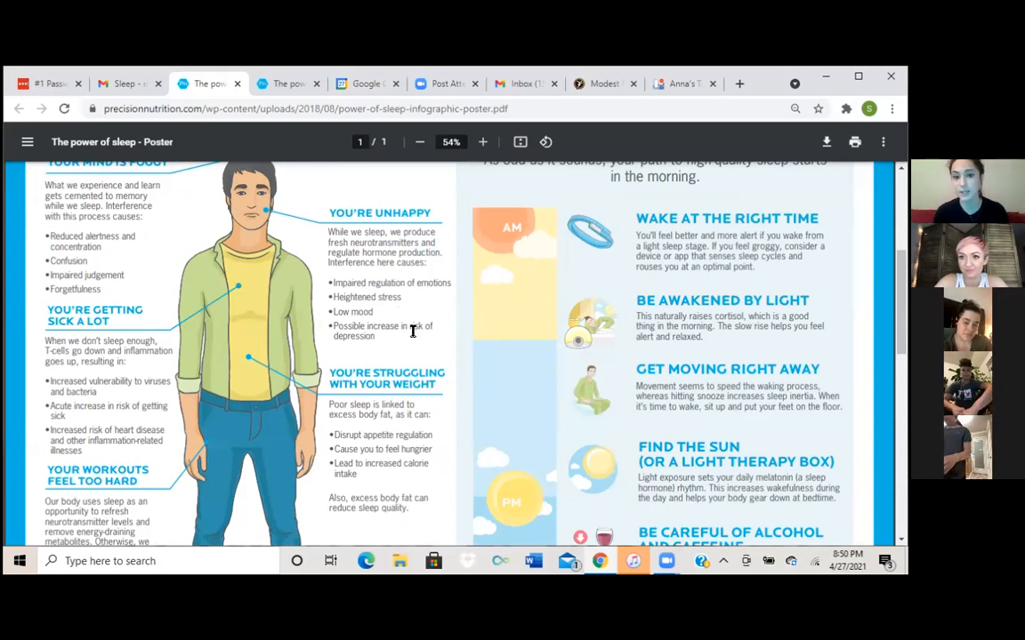
scroll("down", 3)
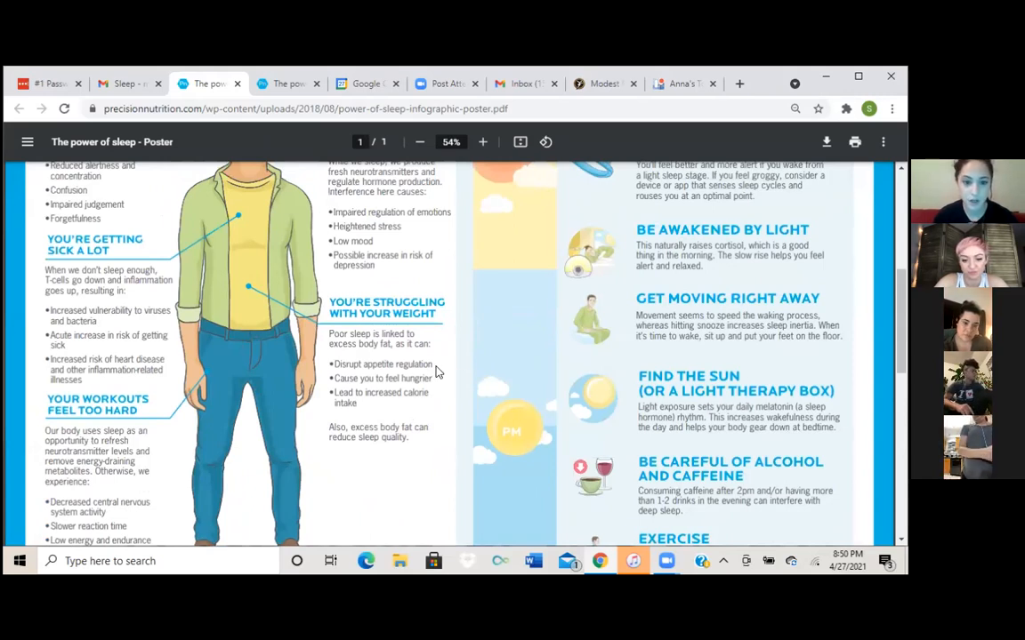
mouse_move(438, 404)
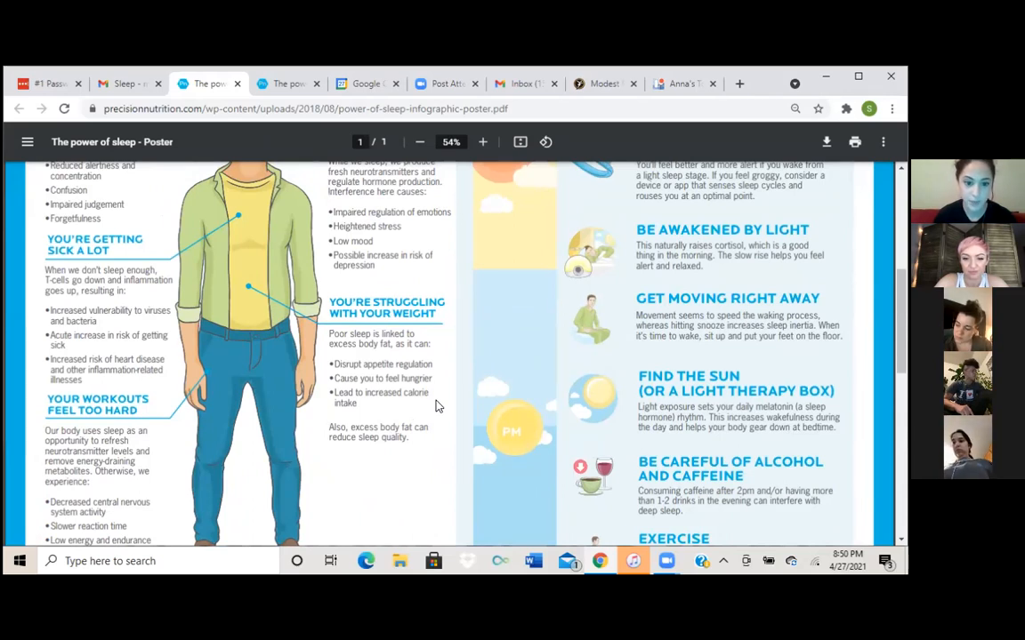
mouse_move(431, 452)
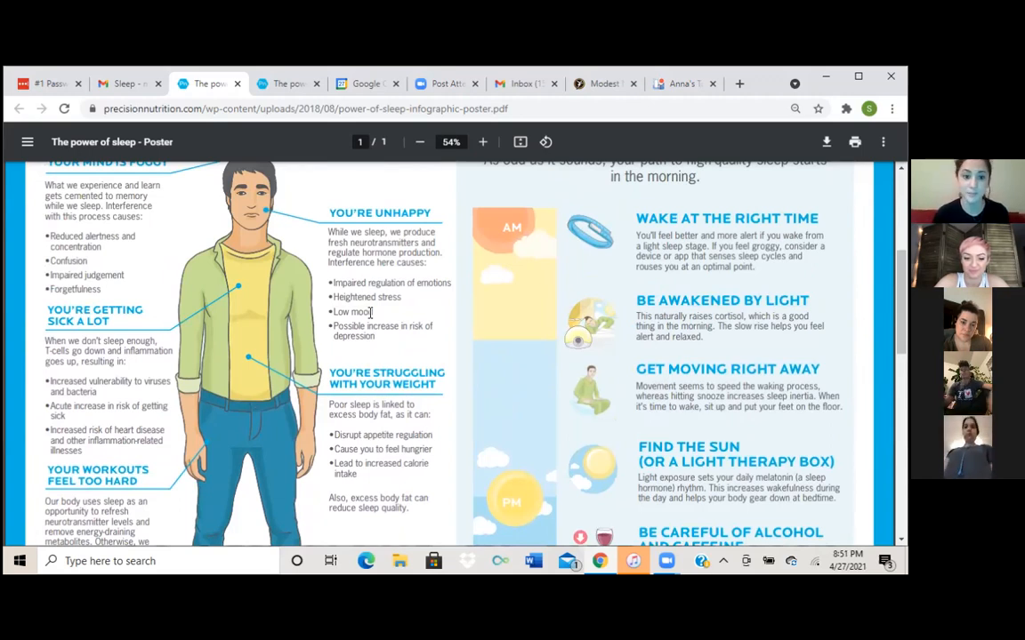
scroll("down", 3)
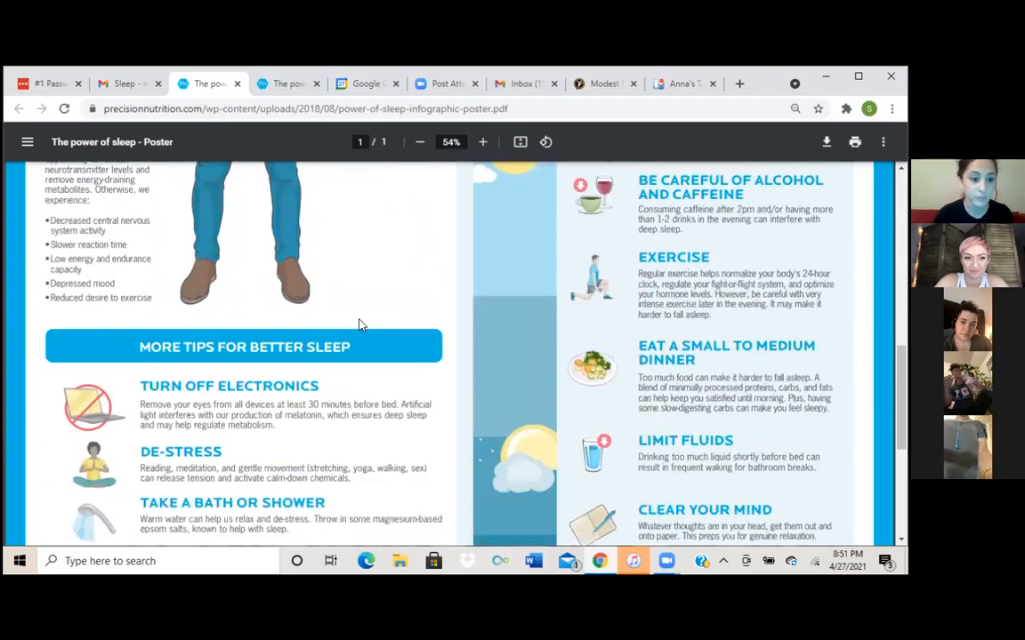
scroll("down", 3)
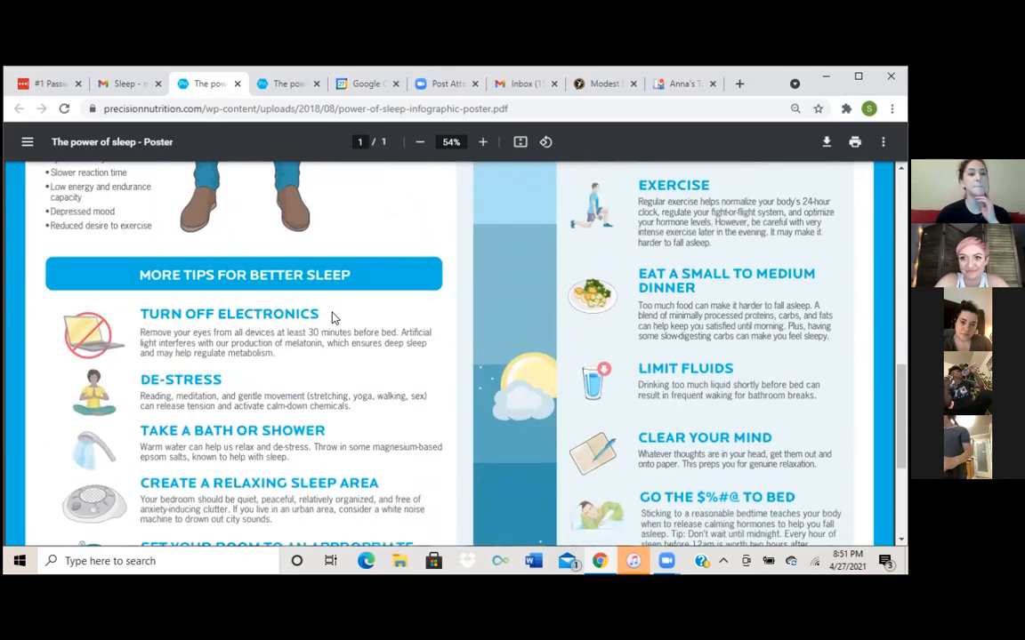
scroll("down", 3)
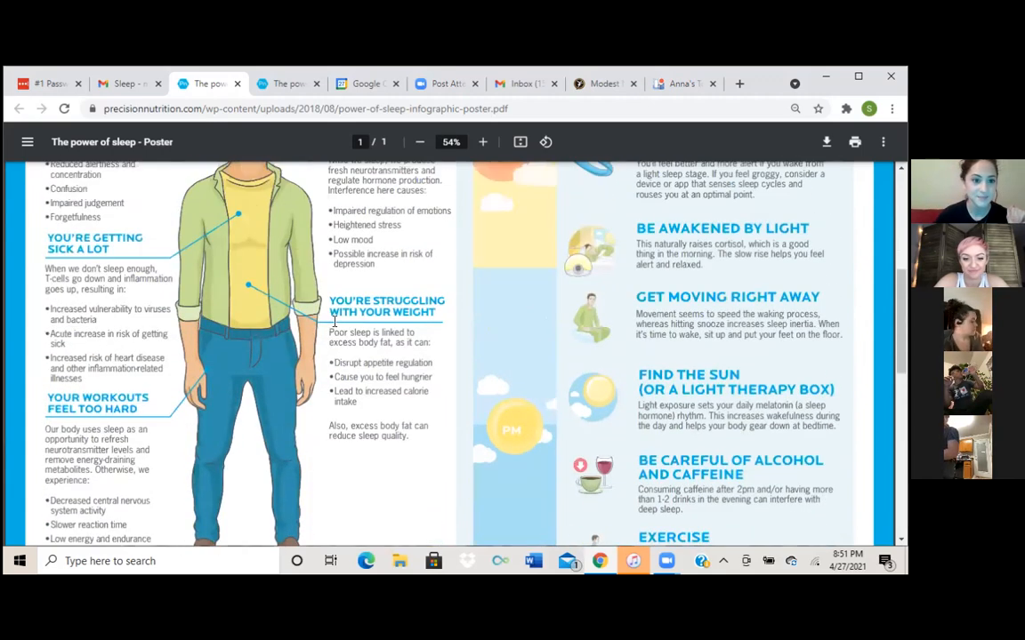
scroll("up", 3)
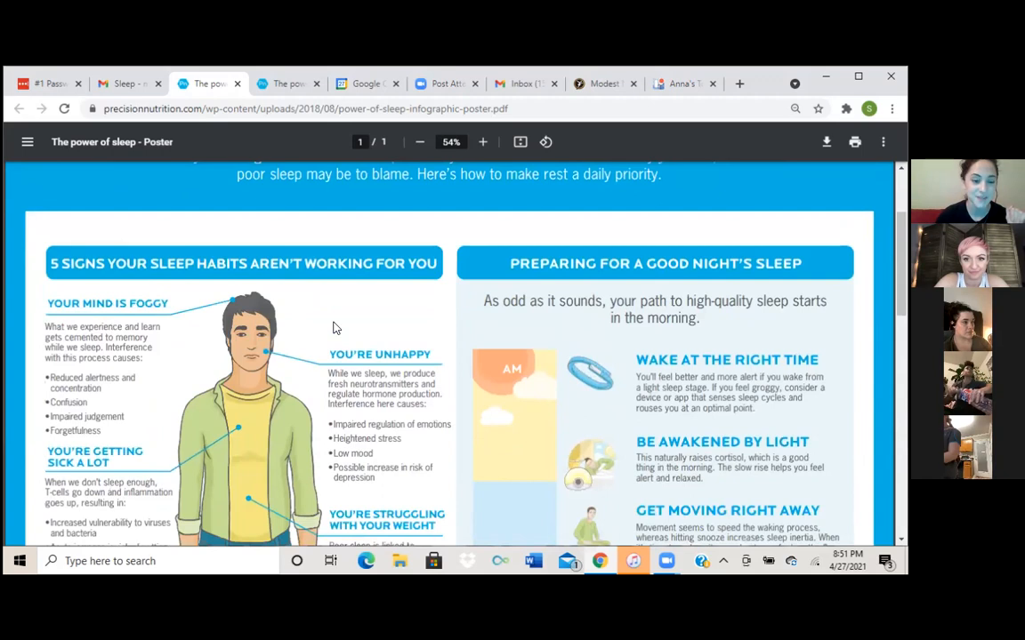
scroll("down", 3)
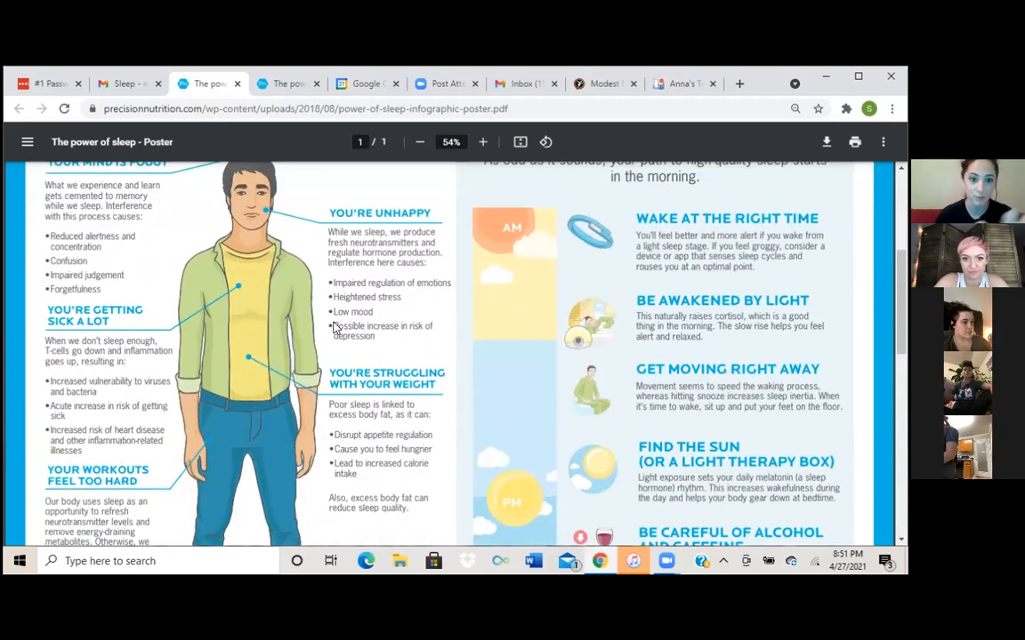
scroll("down", 3)
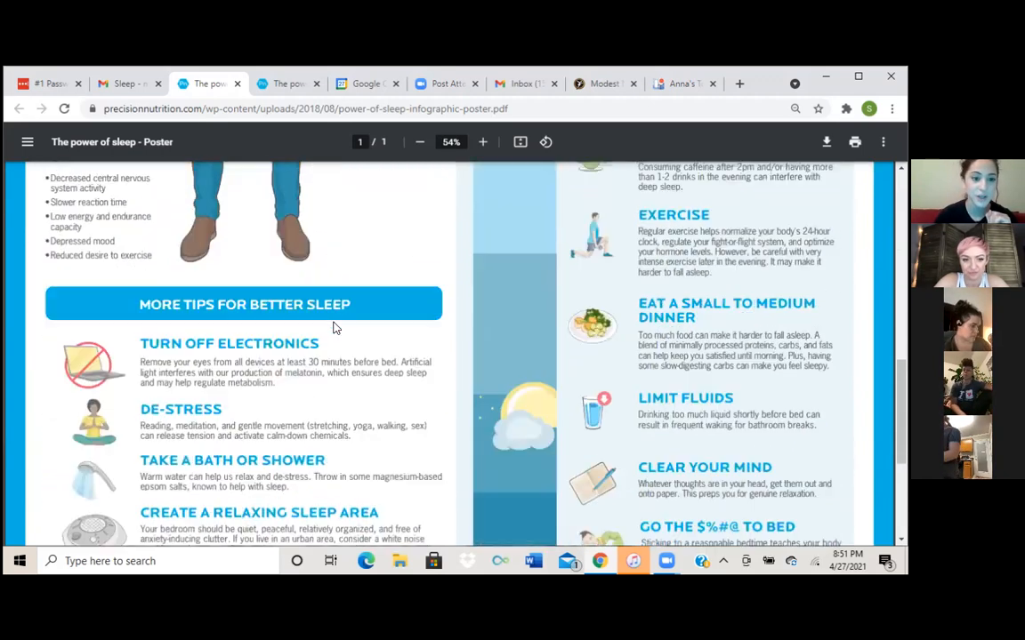
scroll("down", 3)
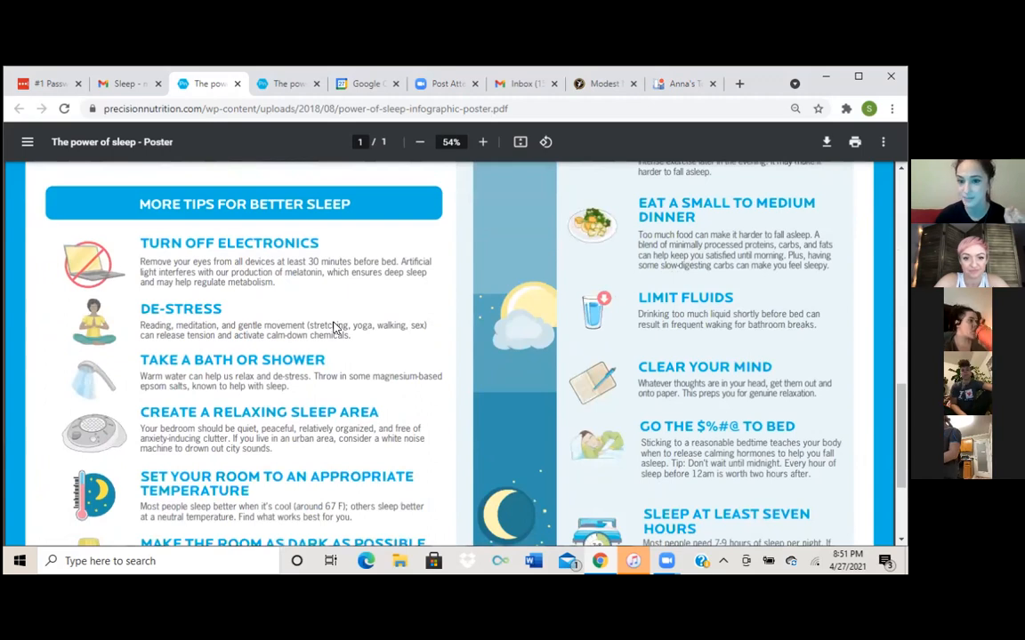
mouse_move(427, 329)
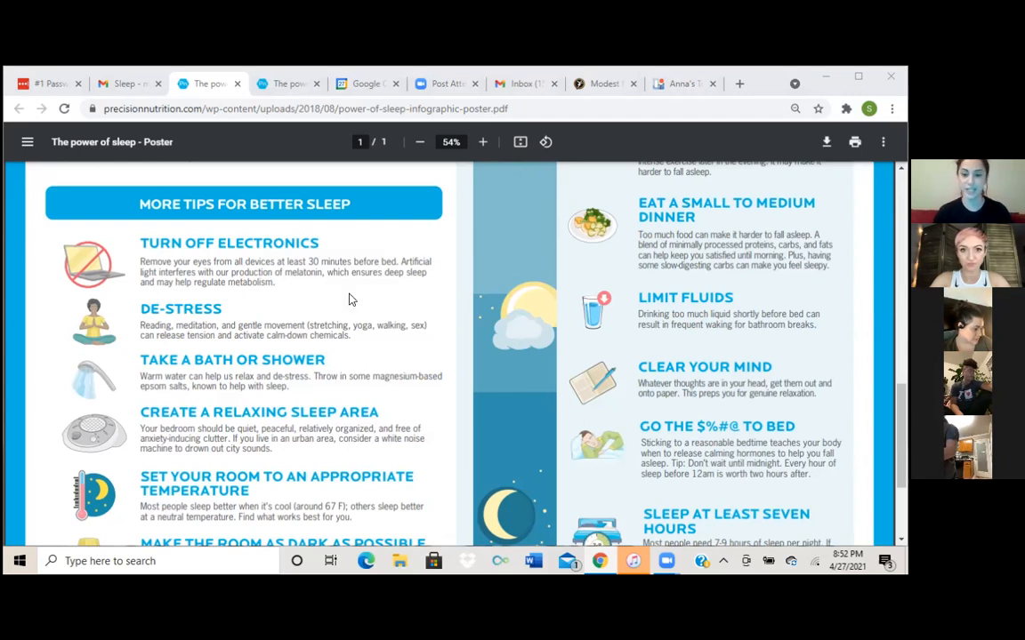
mouse_move(528, 373)
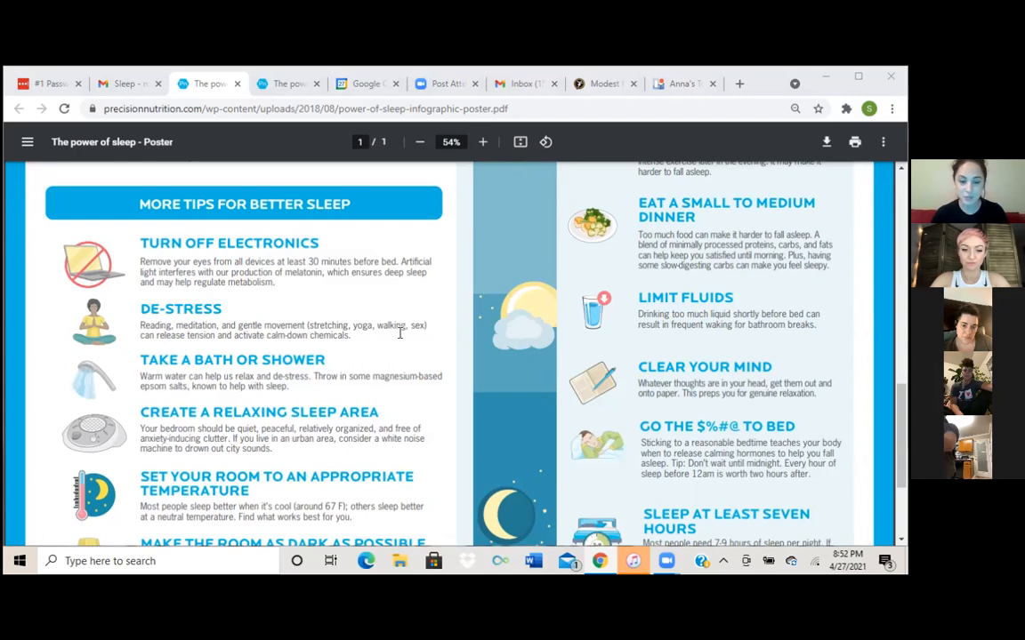
mouse_move(370, 313)
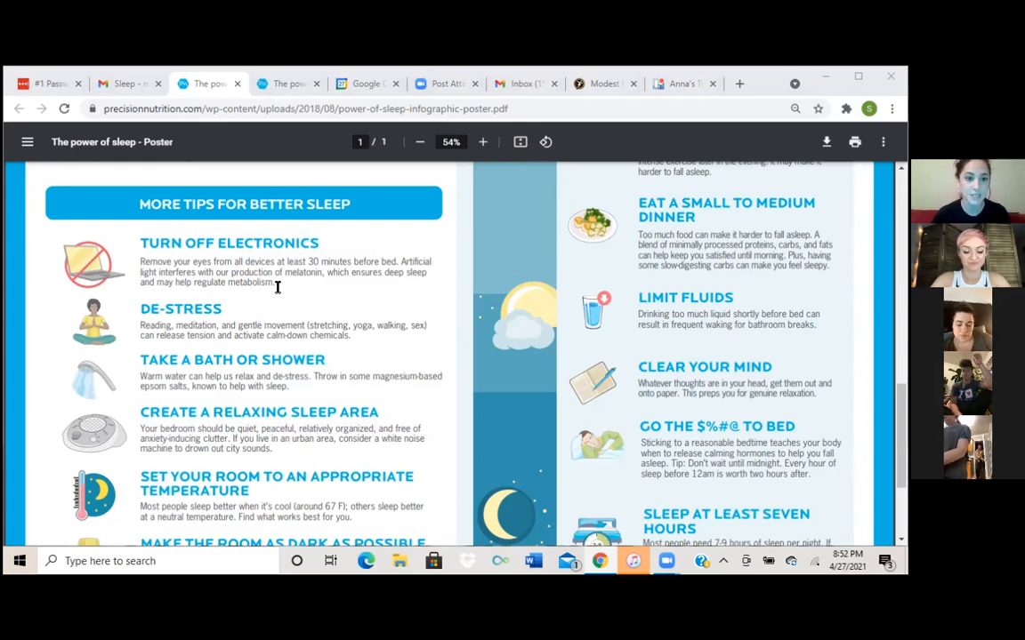
mouse_move(296, 292)
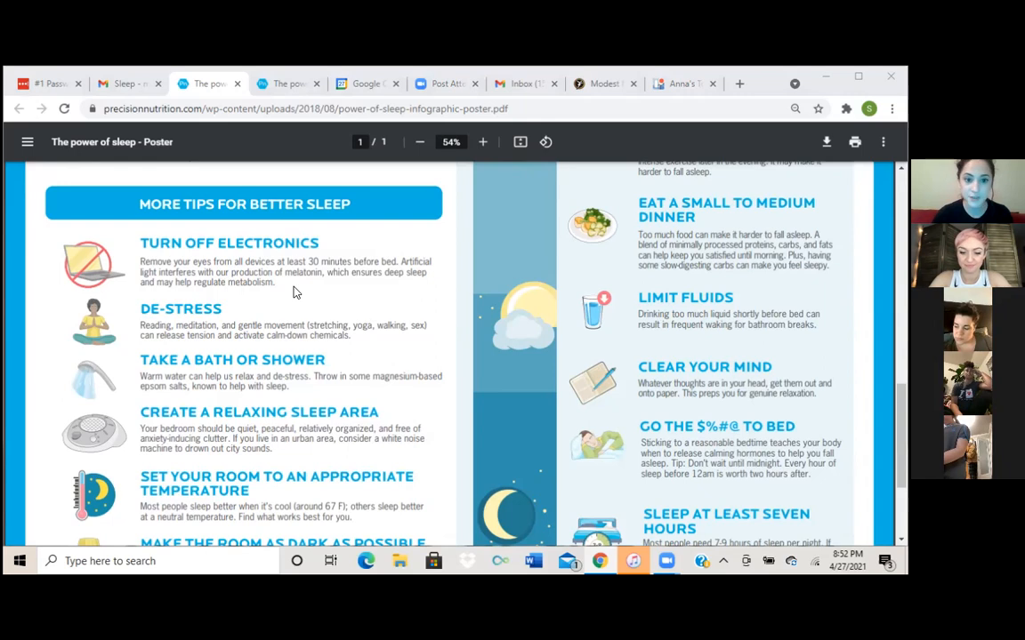
mouse_move(374, 285)
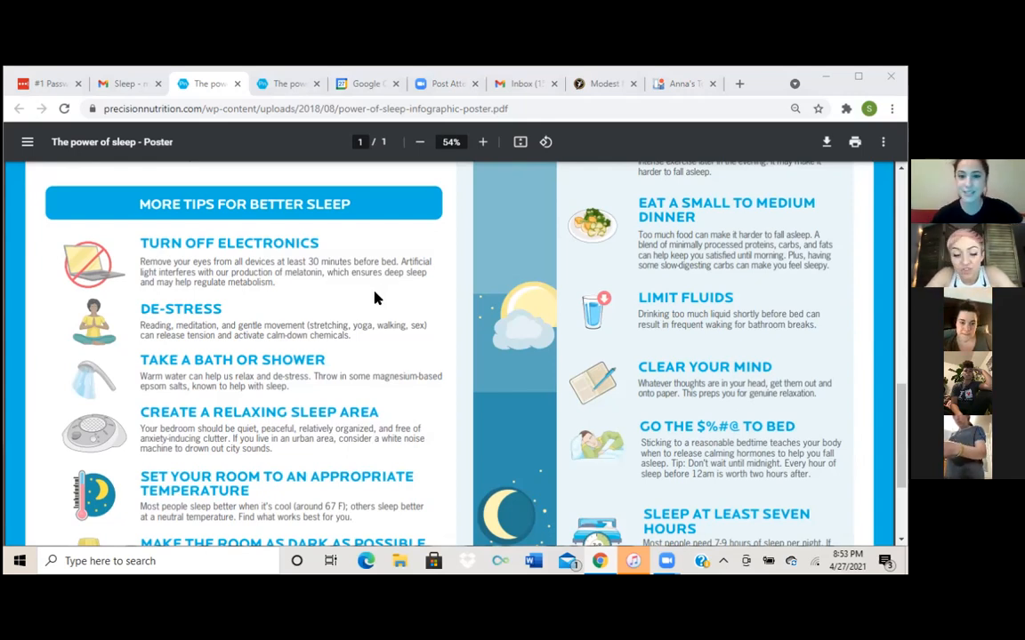
mouse_move(520, 236)
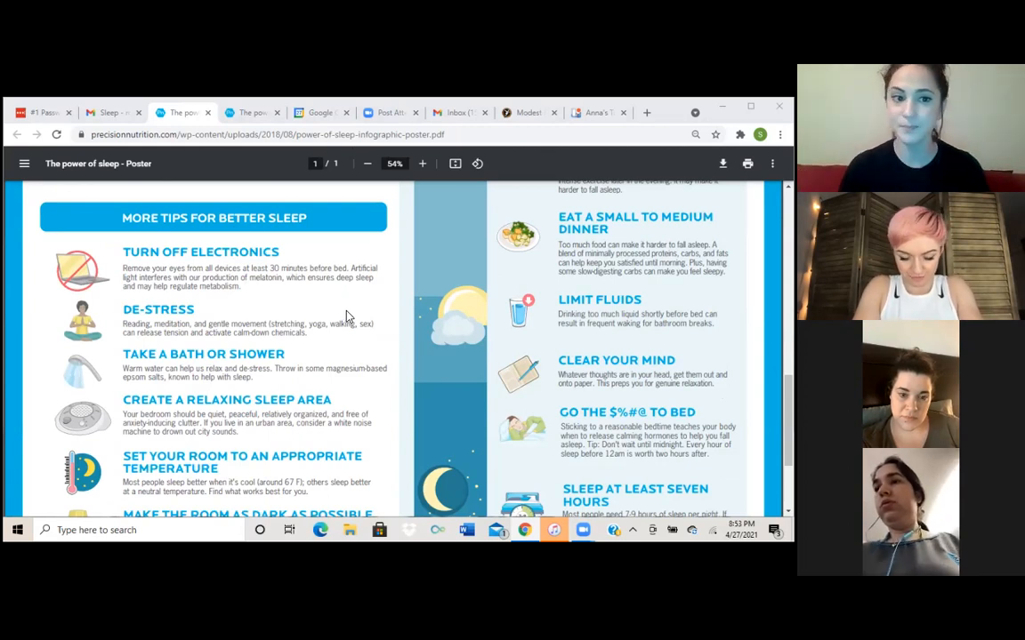
mouse_move(294, 297)
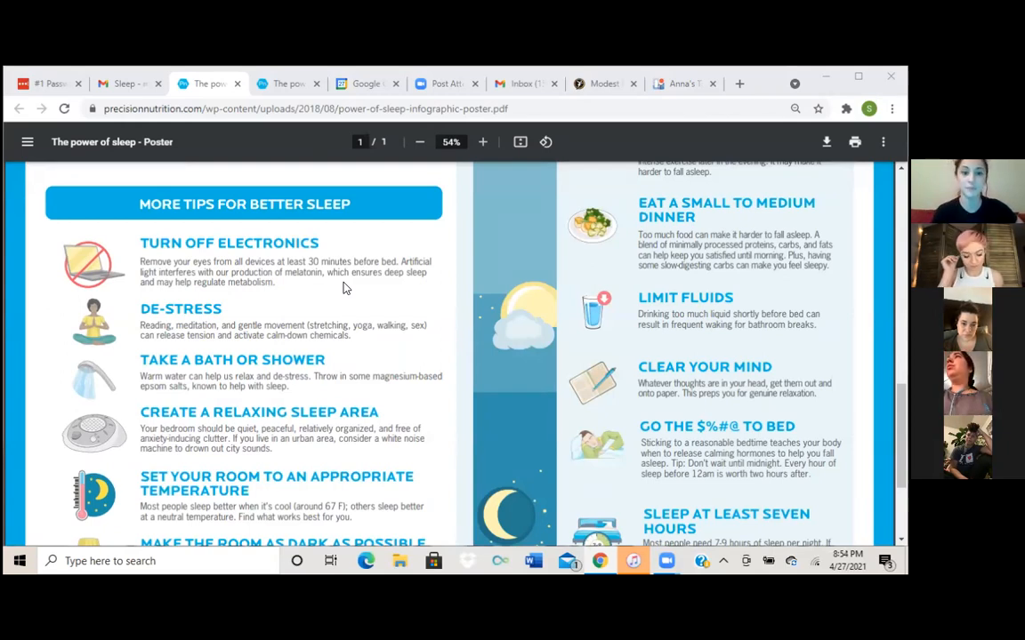
mouse_move(349, 301)
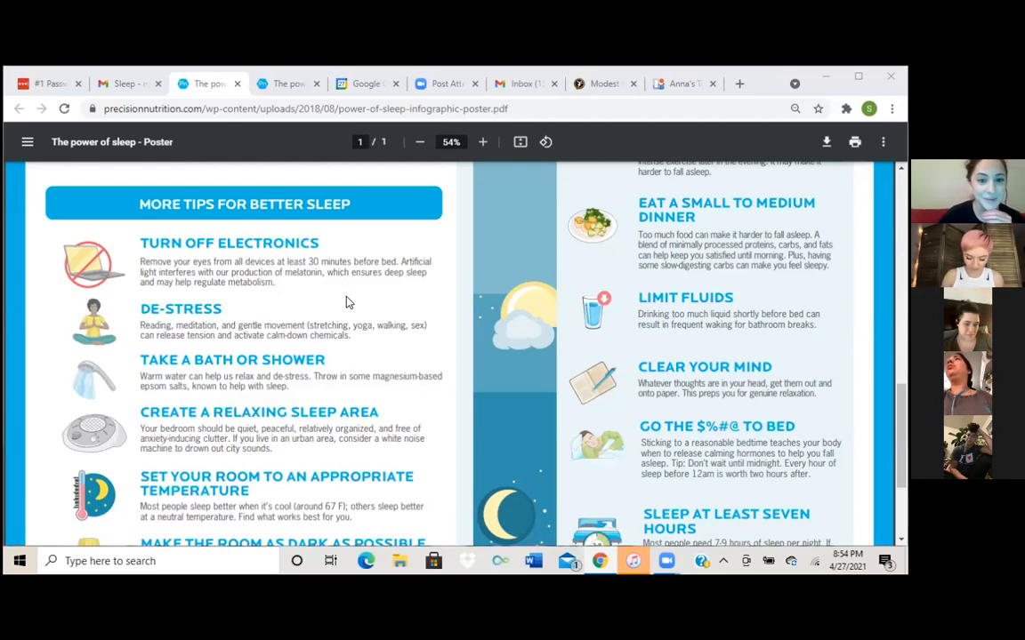
scroll("down", 3)
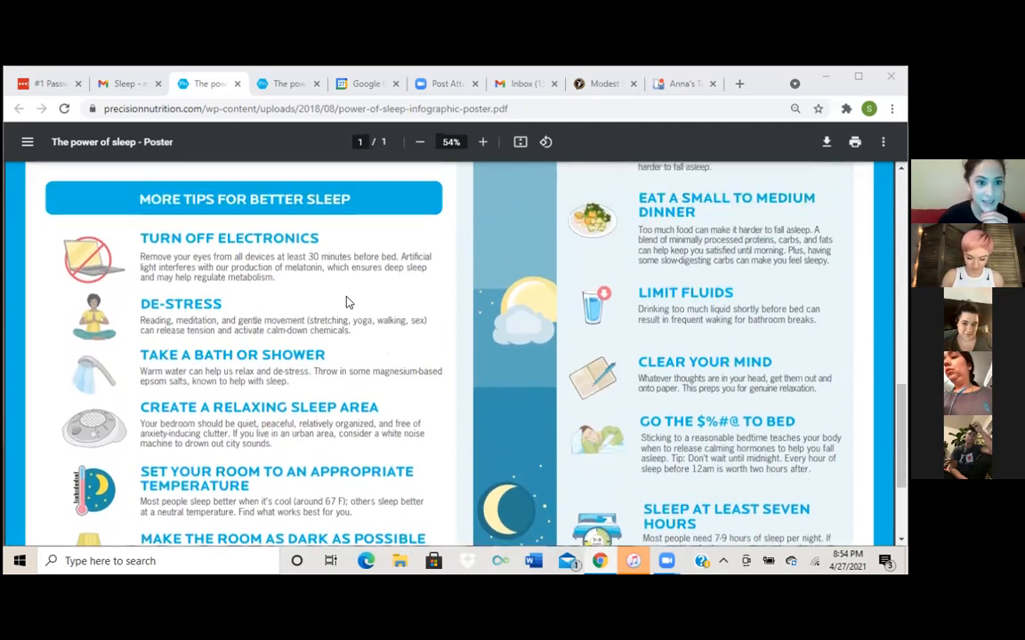
scroll("down", 3)
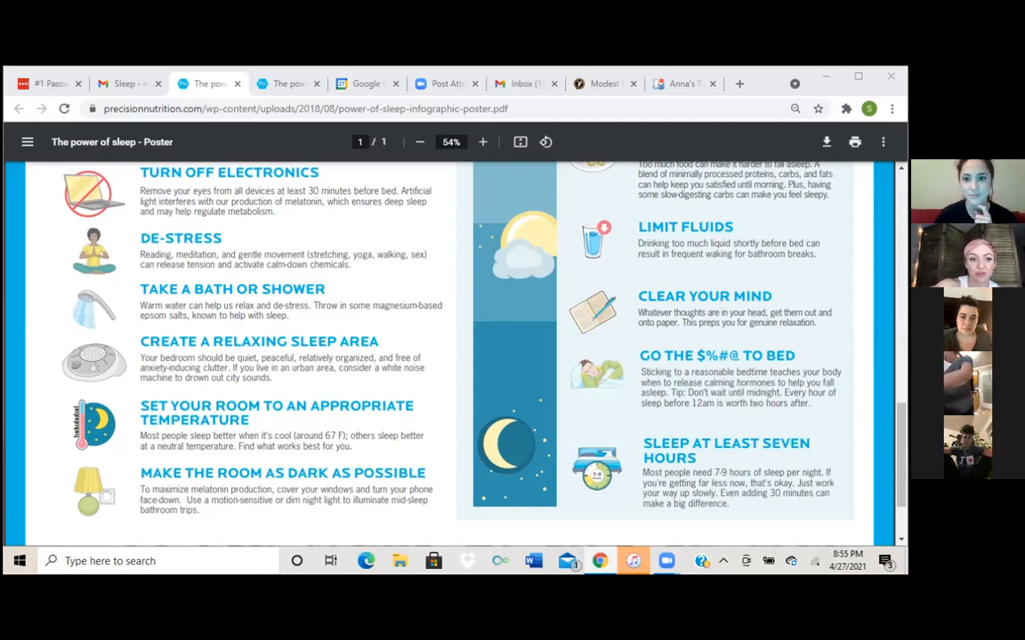
mouse_move(633, 155)
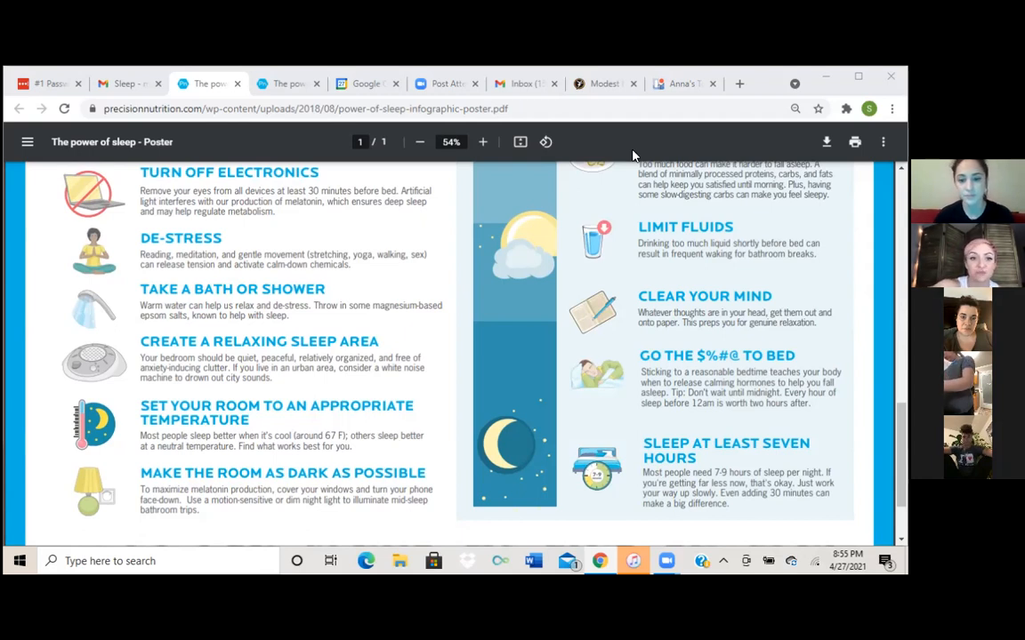
mouse_move(648, 347)
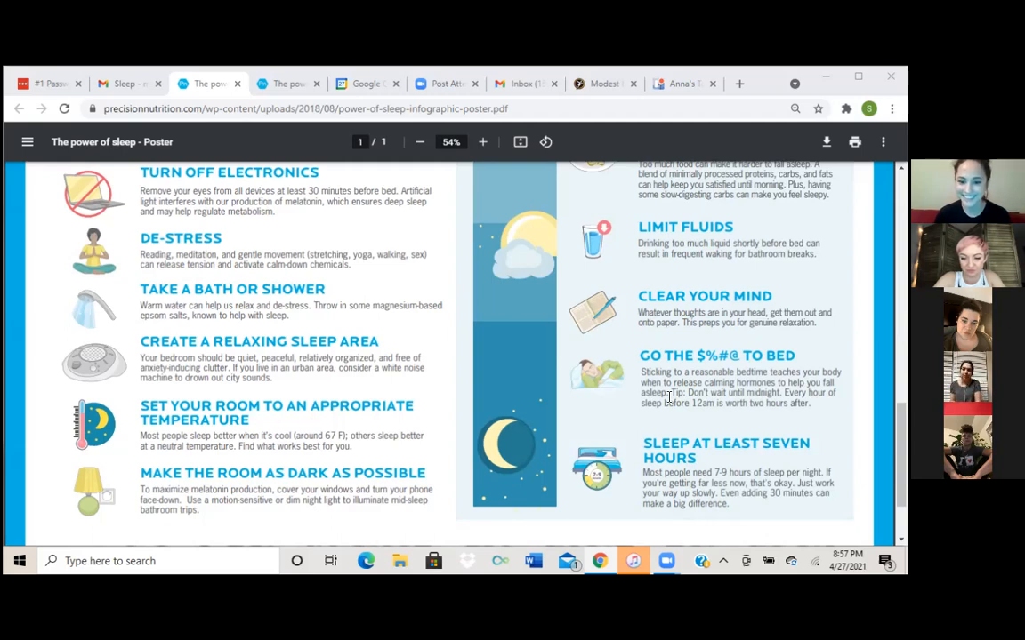
mouse_move(655, 295)
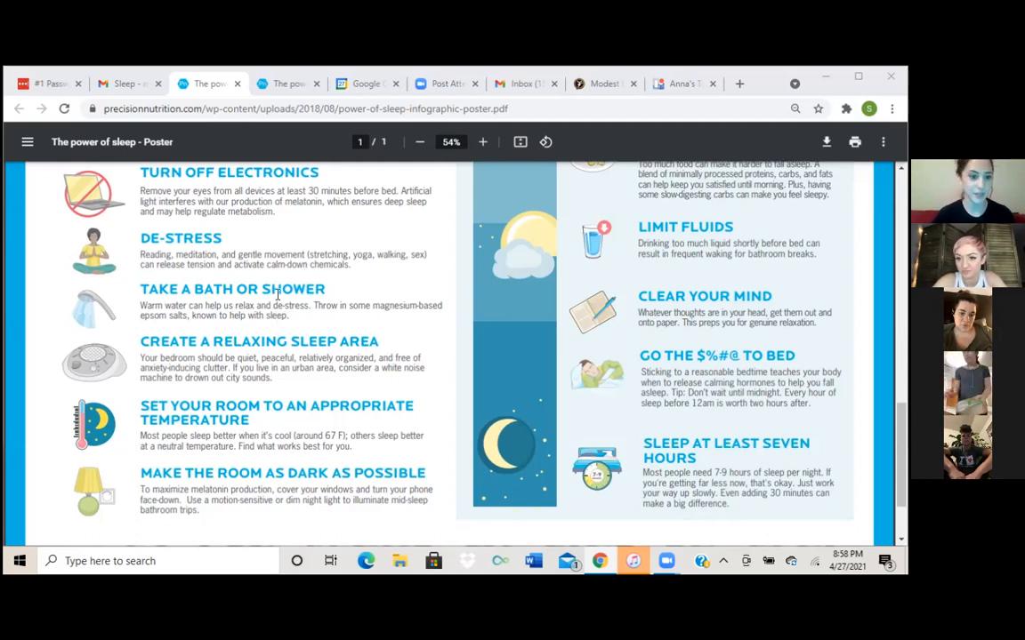
scroll("down", 3)
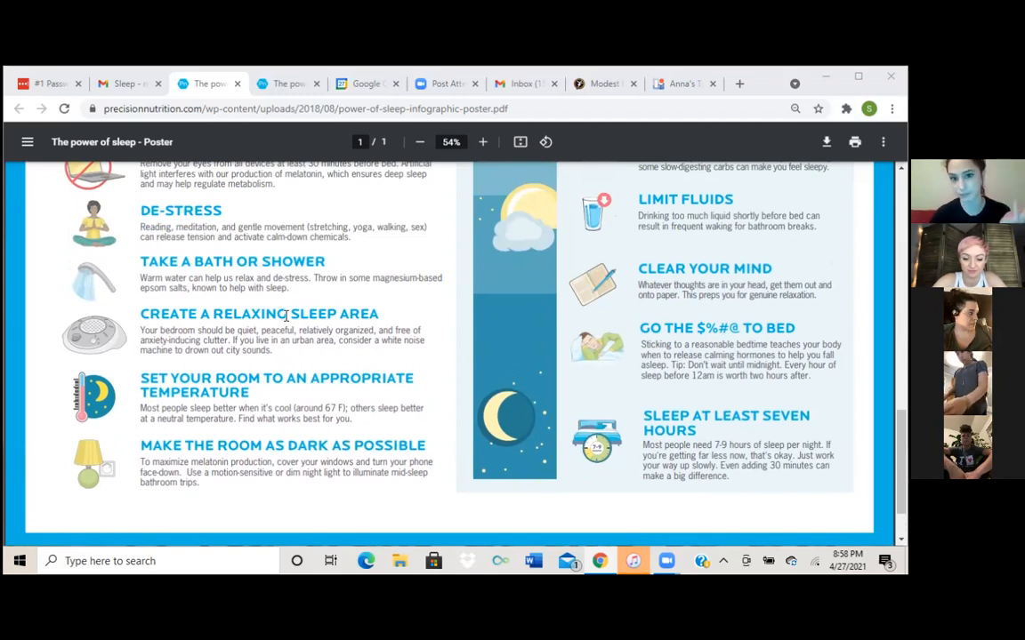
mouse_move(338, 374)
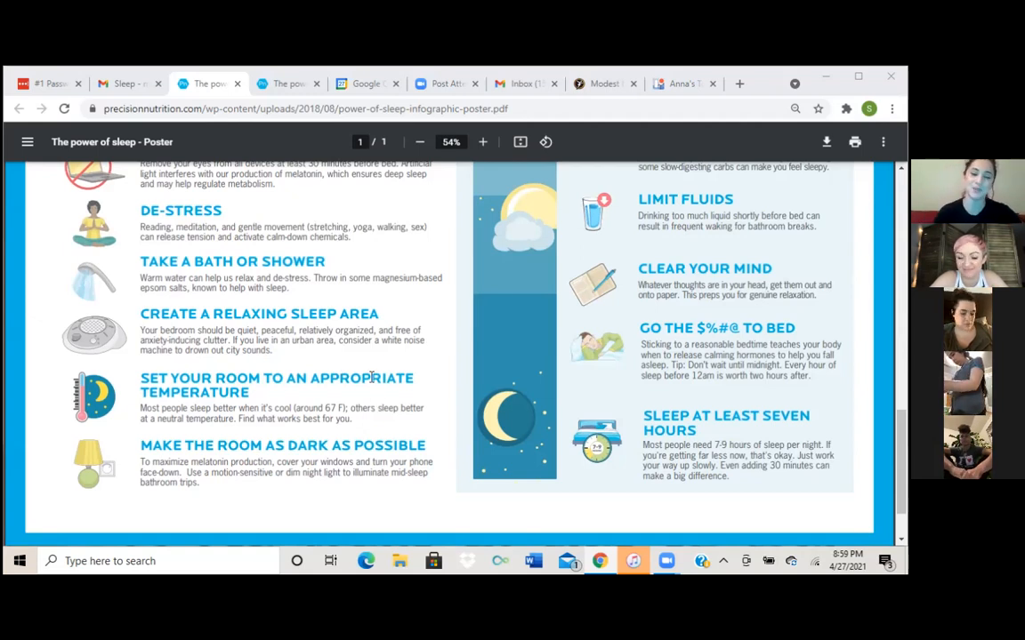
mouse_move(397, 322)
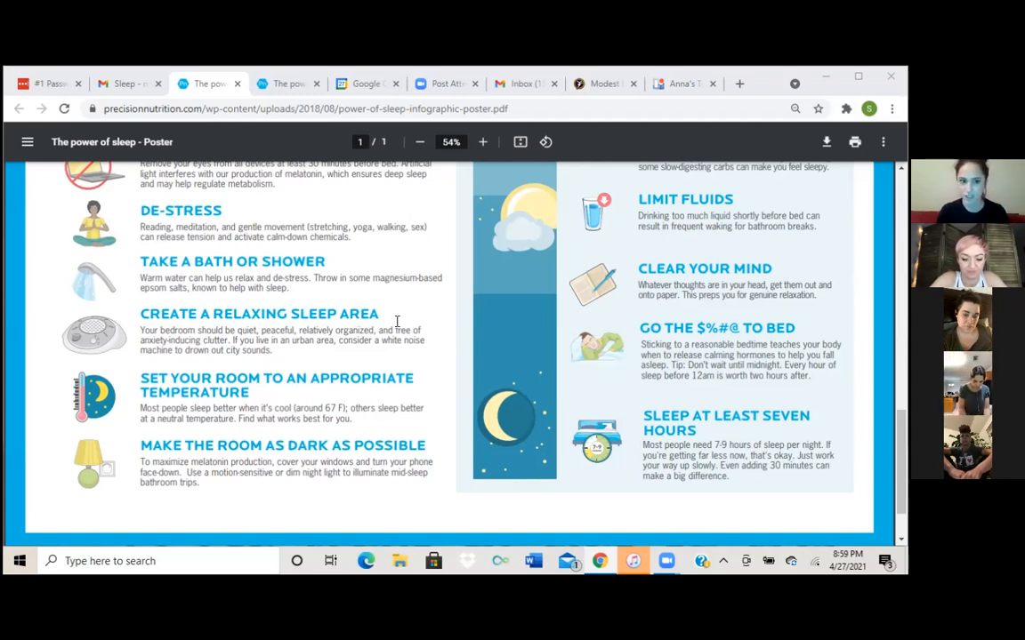
mouse_move(427, 371)
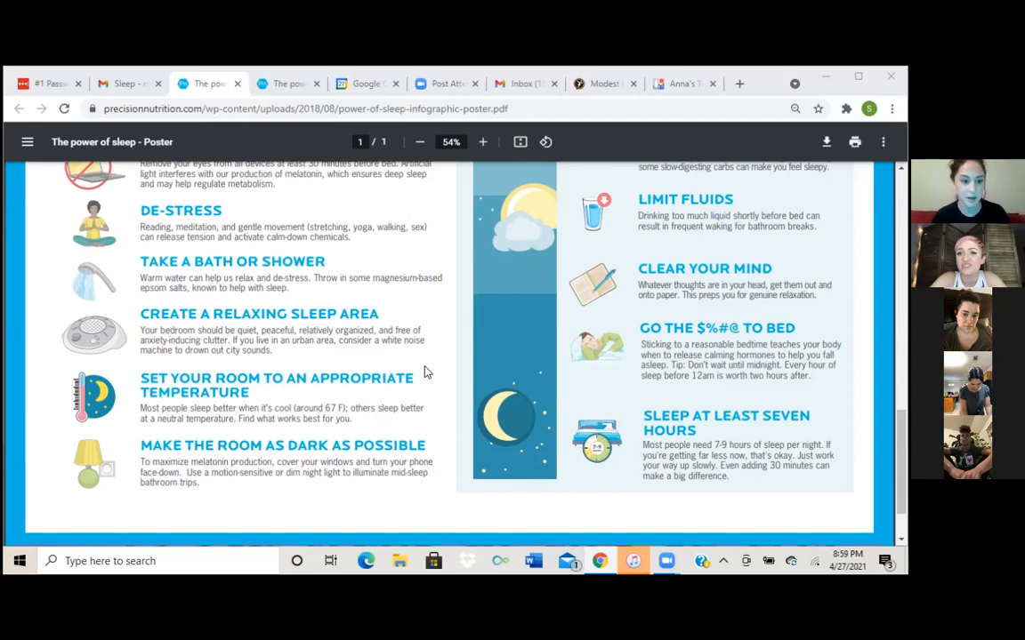
scroll("down", 3)
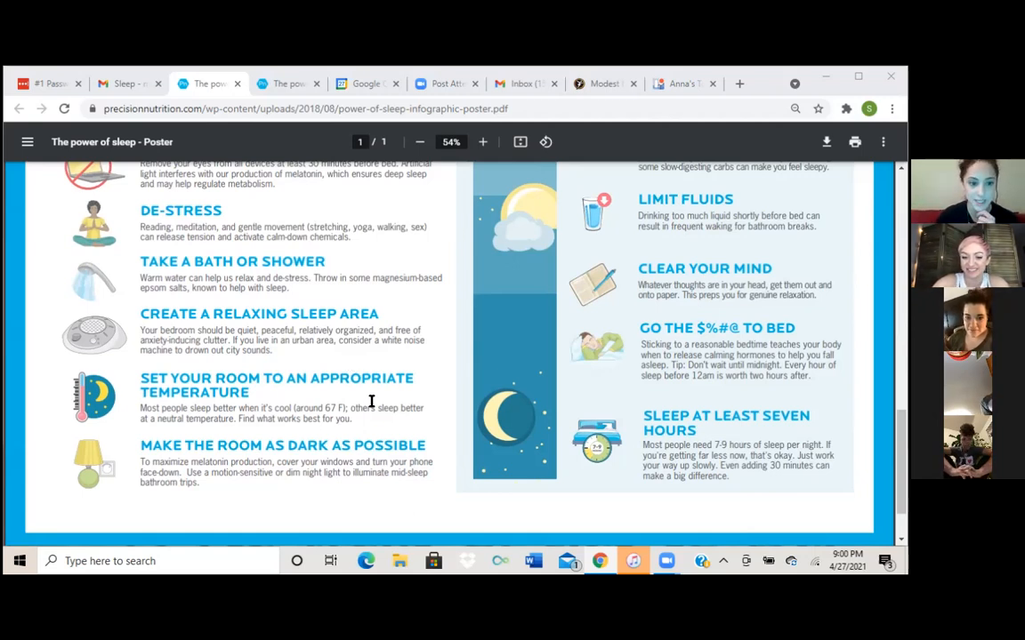
mouse_move(425, 438)
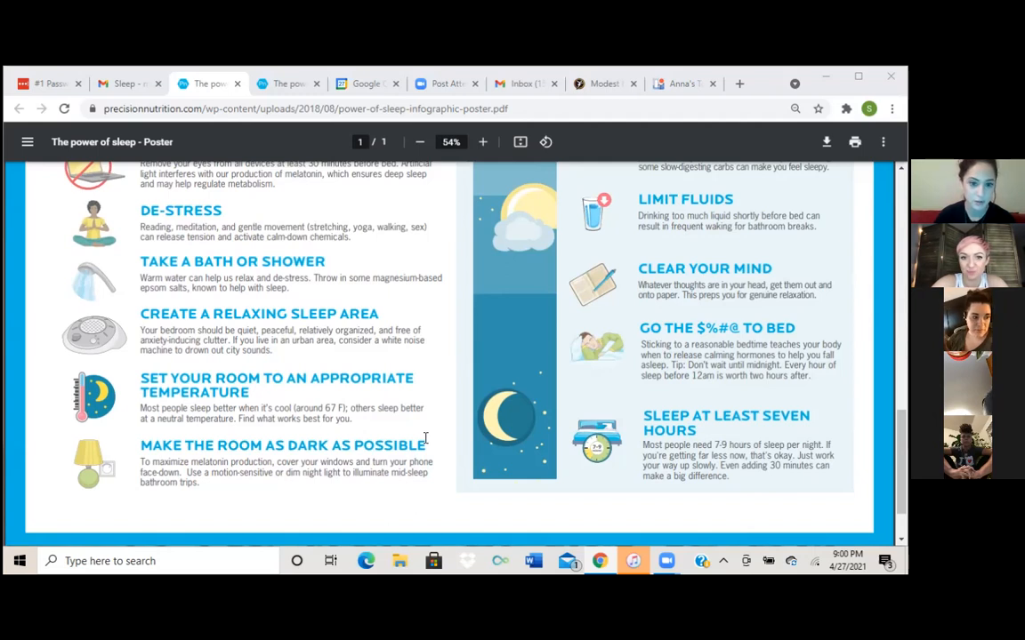
mouse_move(455, 399)
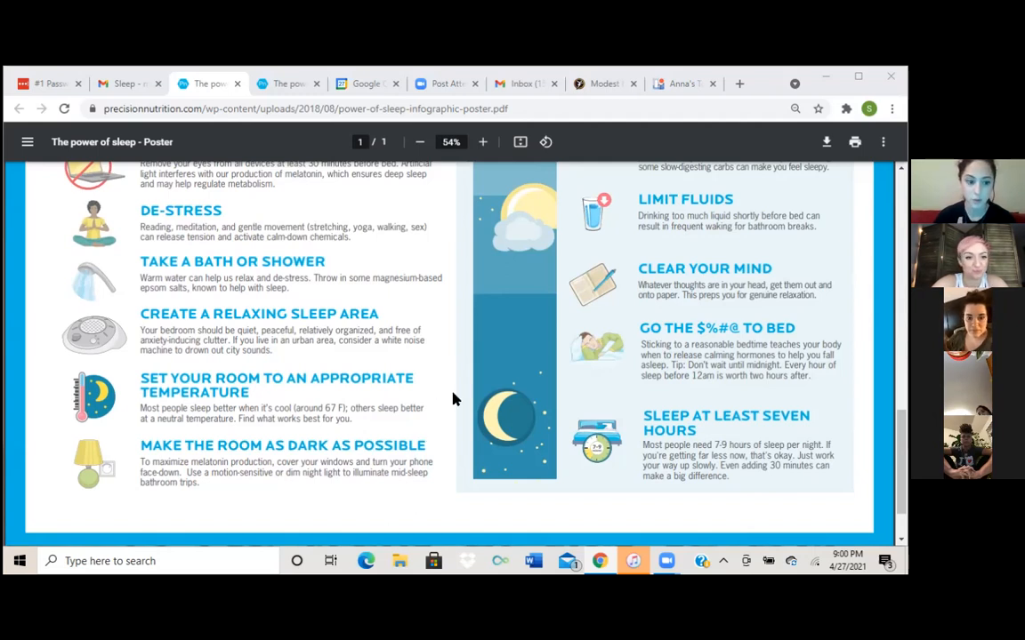
scroll("down", 3)
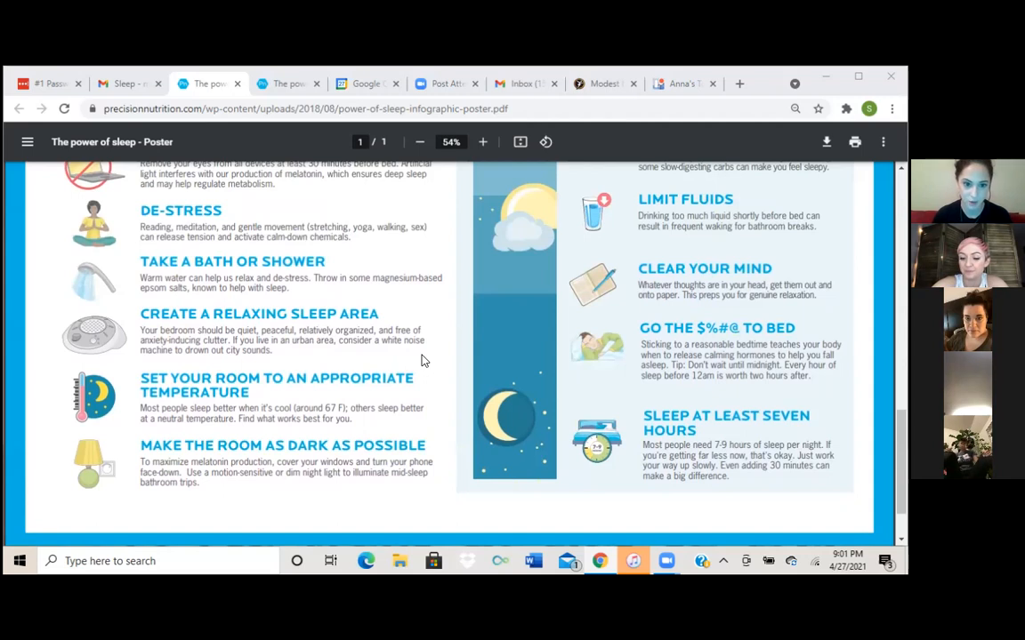
mouse_move(427, 374)
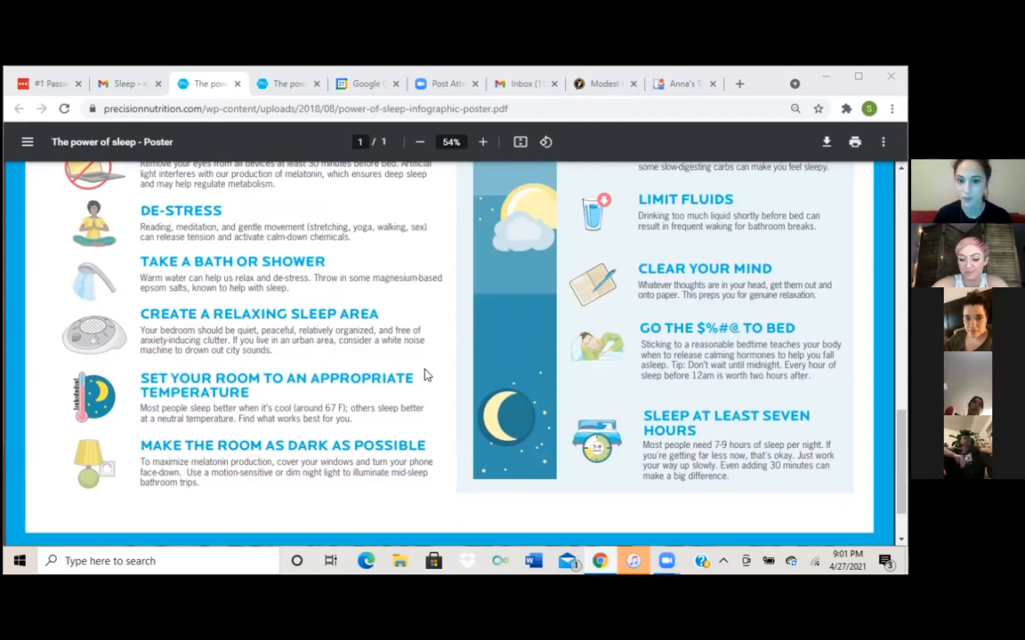
scroll("down", 3)
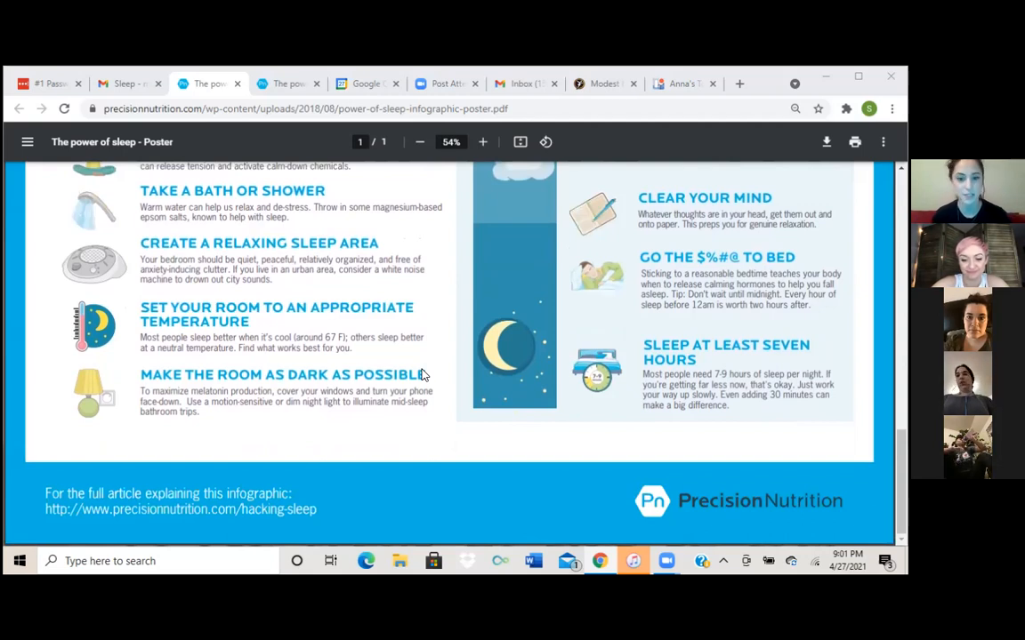
mouse_move(416, 399)
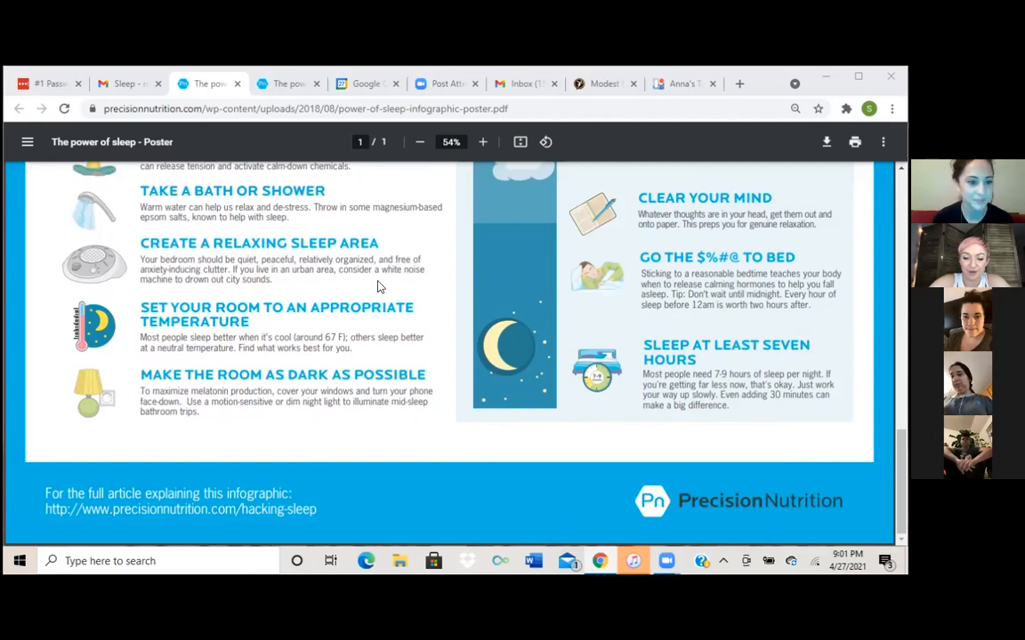
mouse_move(317, 436)
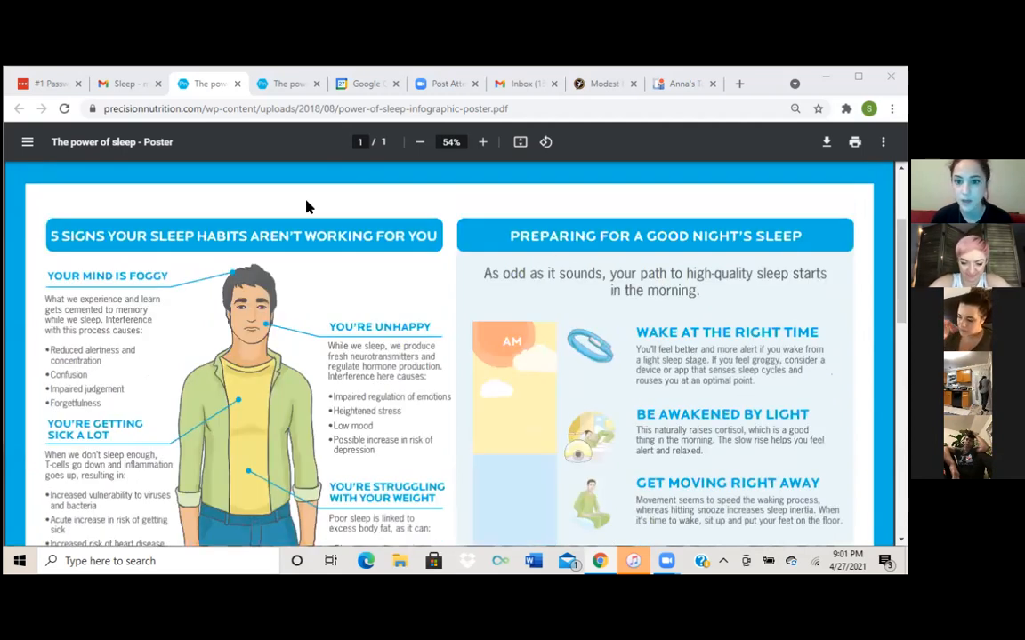
mouse_move(831, 322)
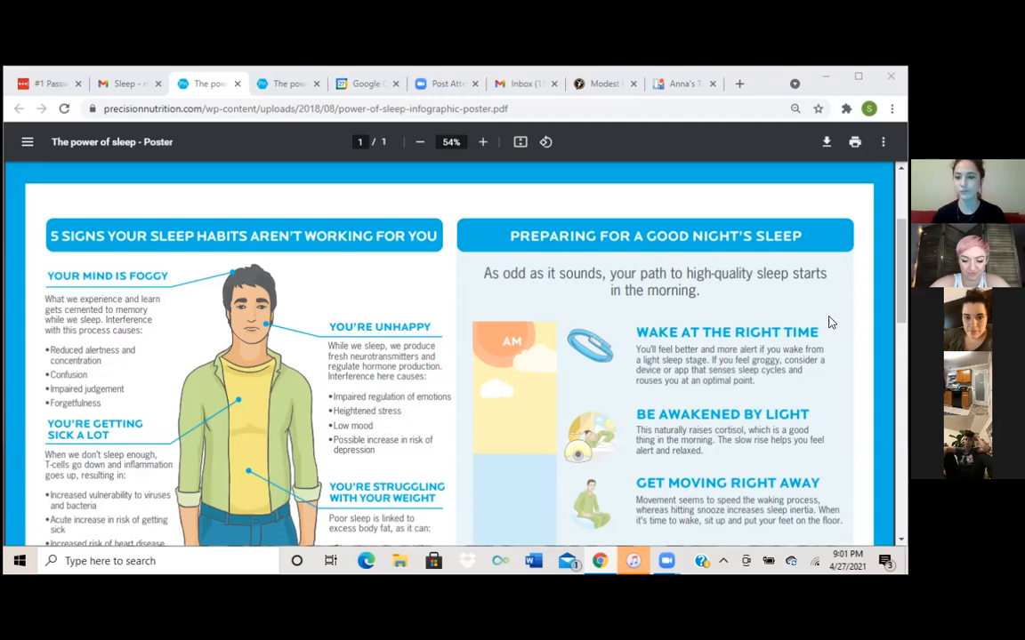
scroll("down", 3)
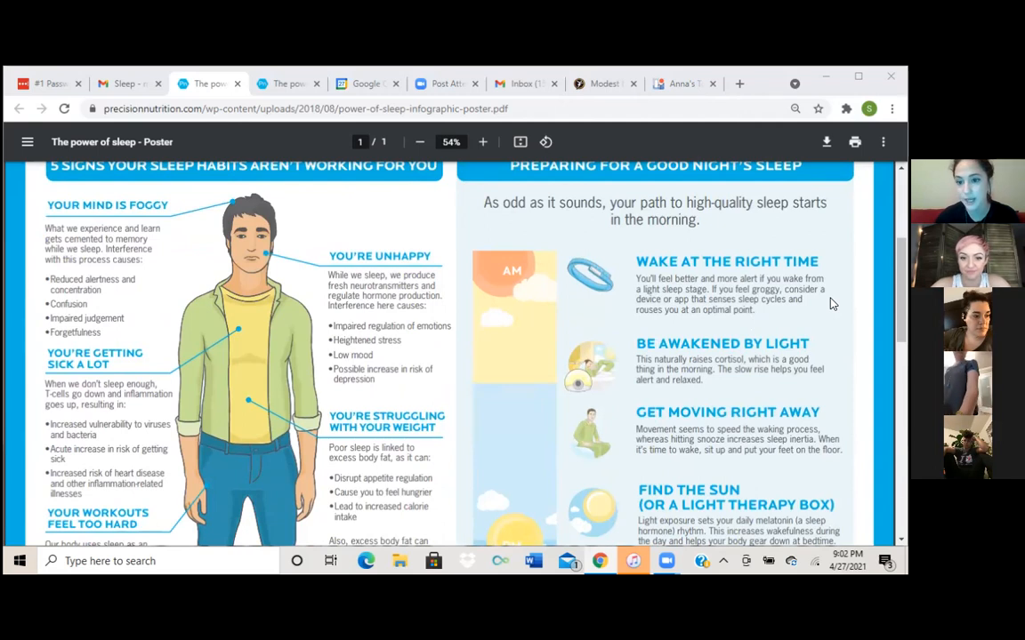
mouse_move(836, 313)
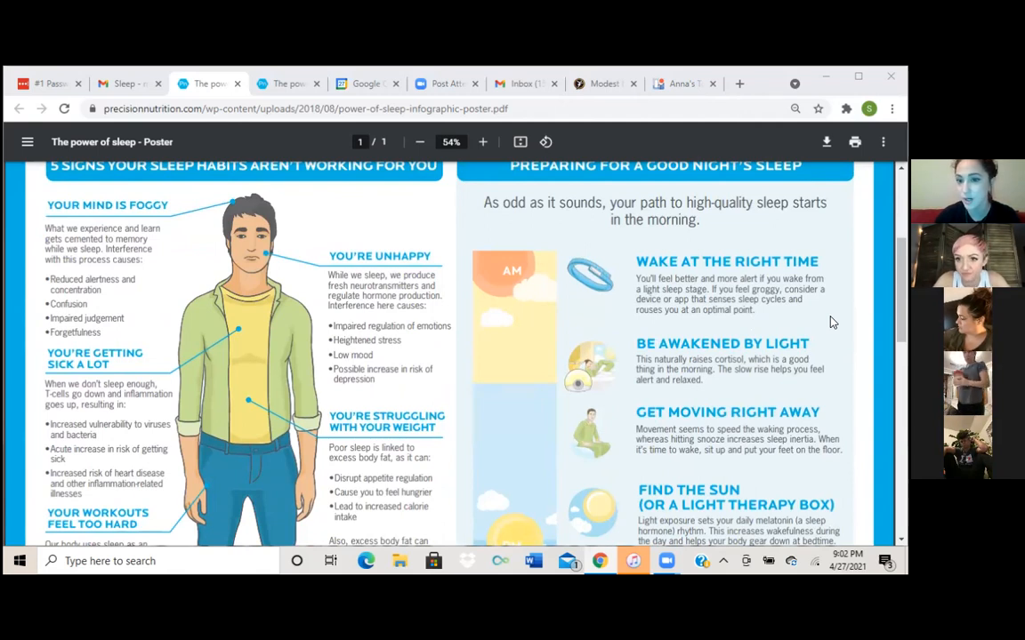
mouse_move(352, 188)
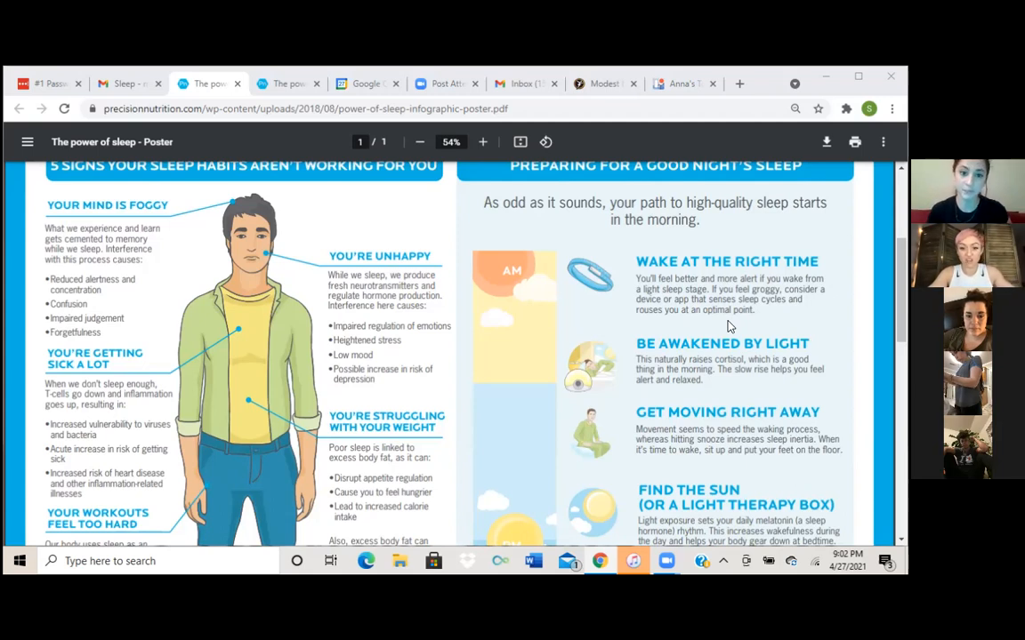
mouse_move(698, 270)
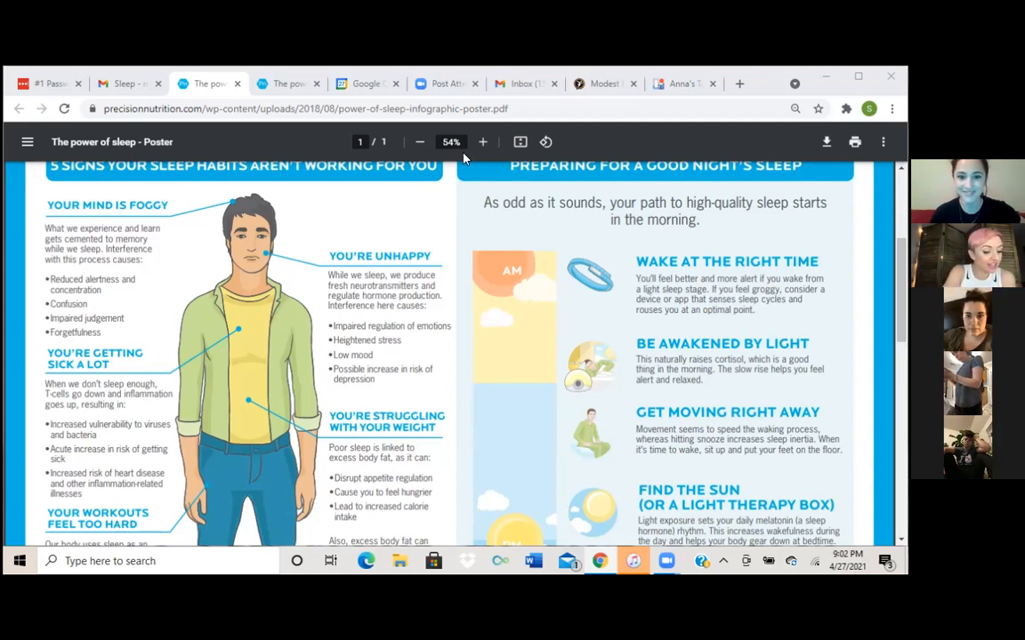
mouse_move(544, 191)
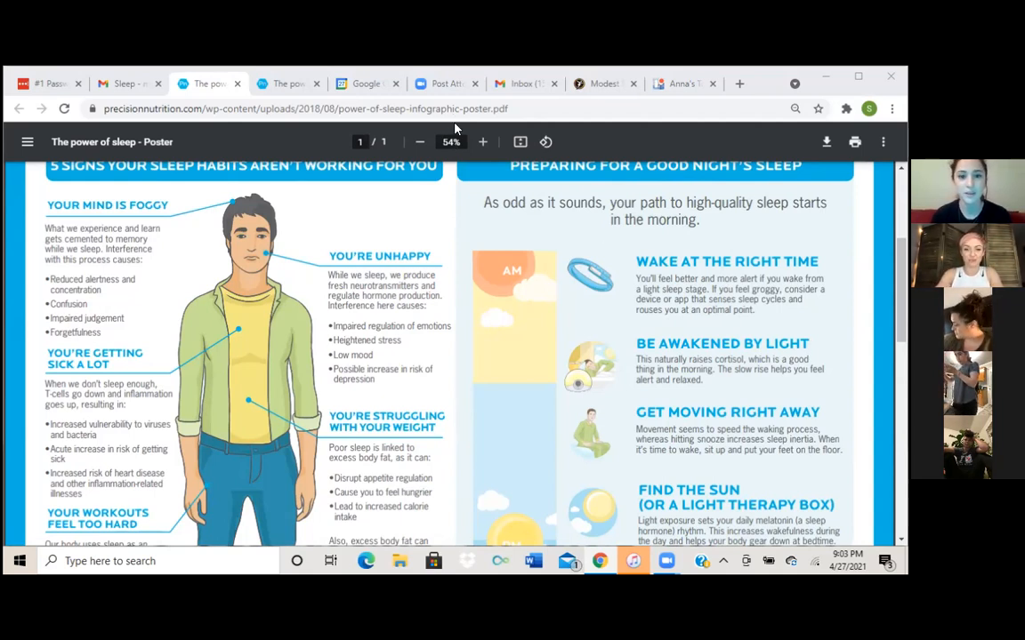
scroll("down", 3)
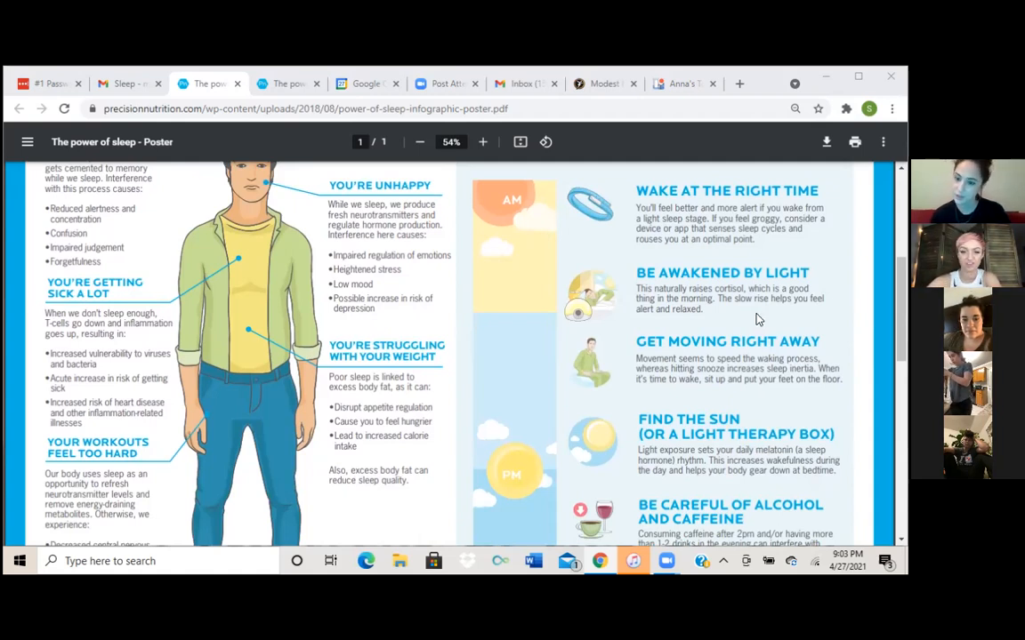
scroll("down", 3)
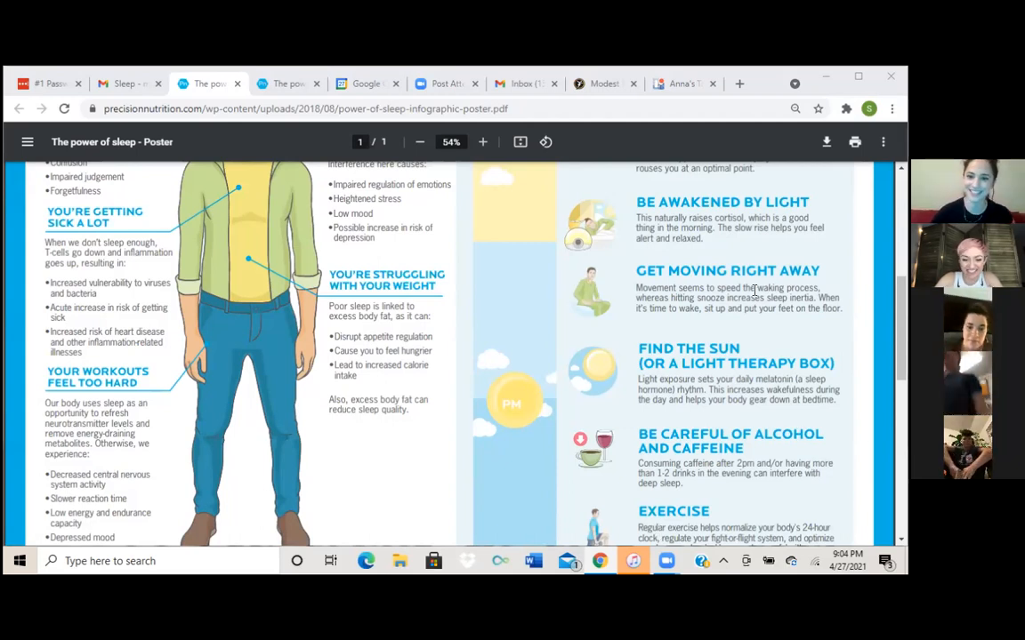
scroll("down", 3)
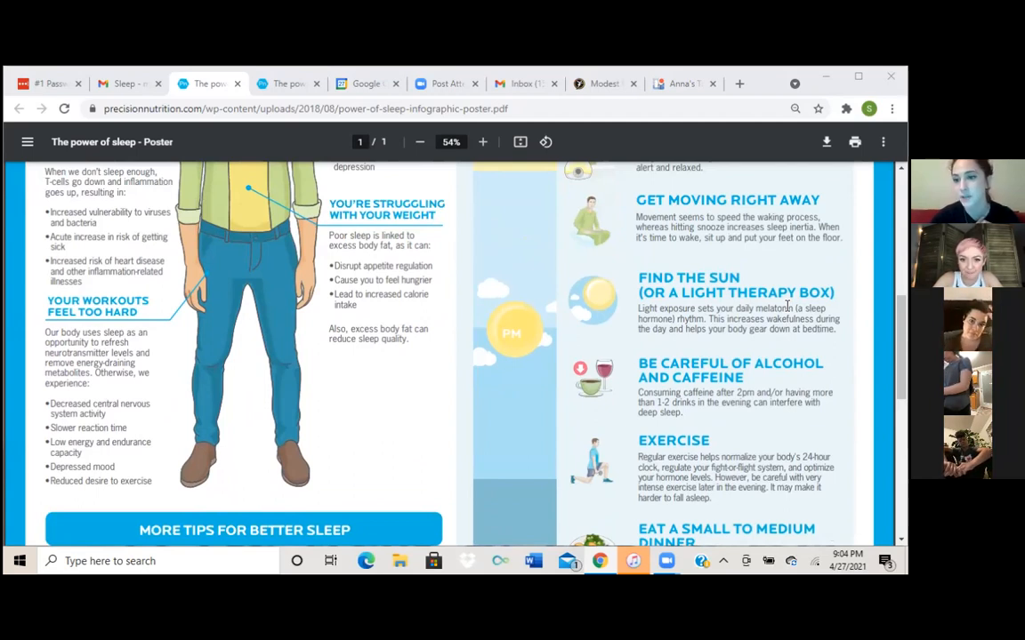
mouse_move(545, 227)
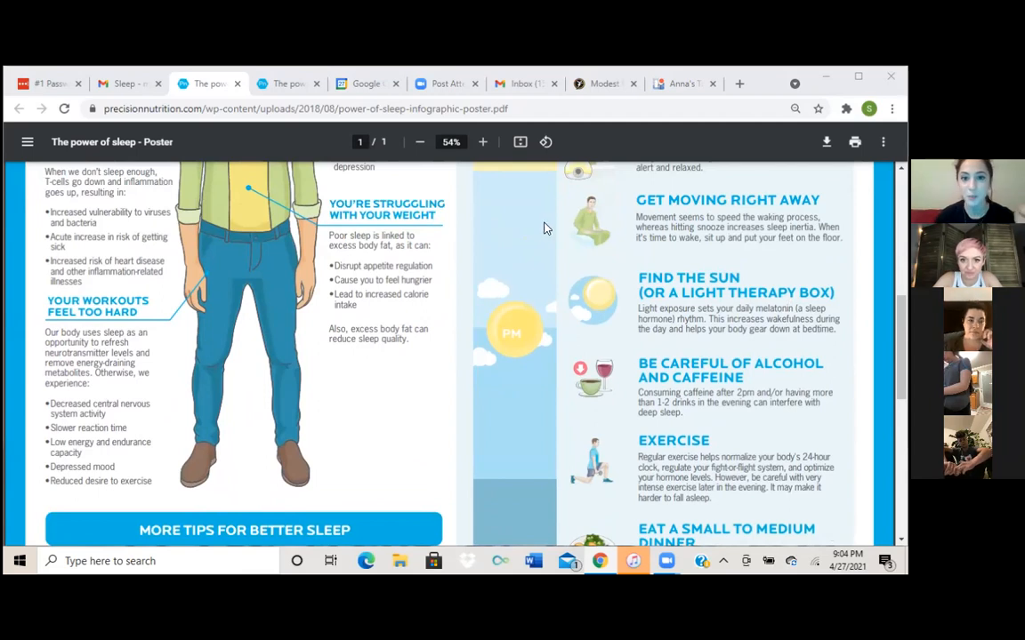
mouse_move(536, 231)
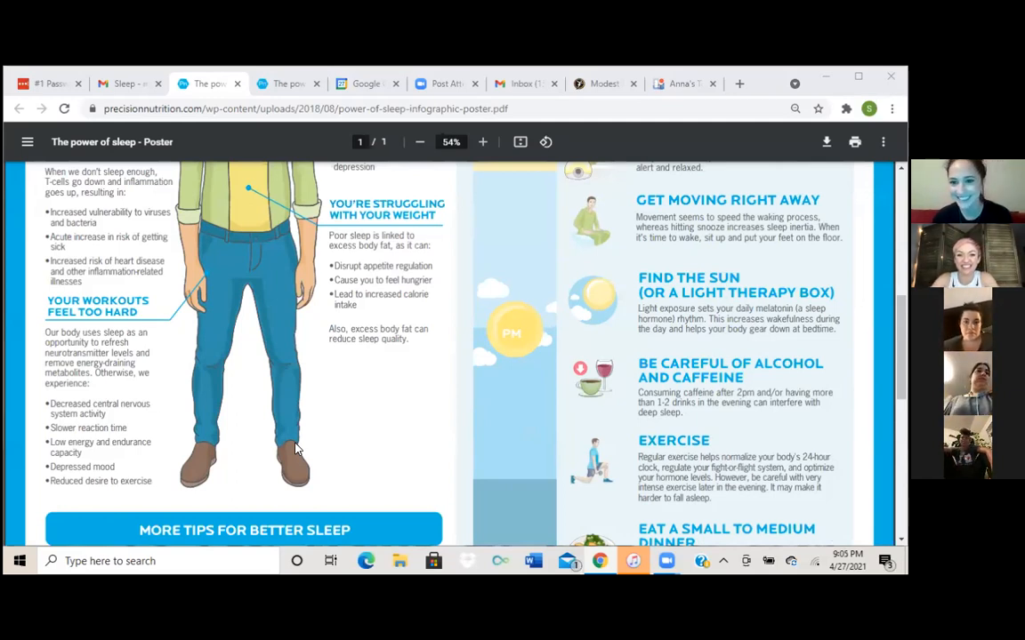
mouse_move(730, 260)
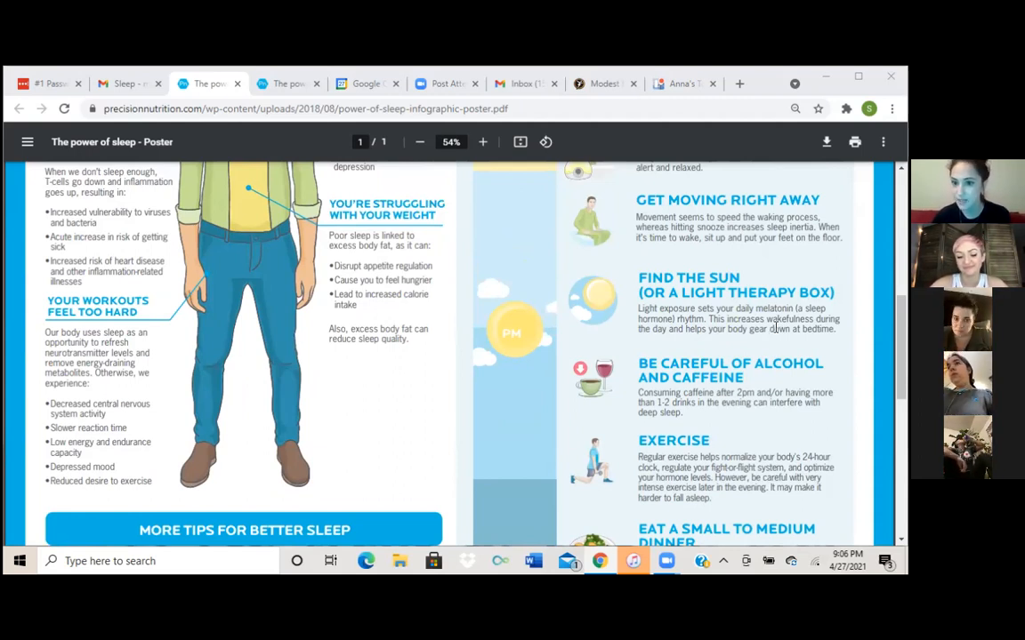
mouse_move(790, 348)
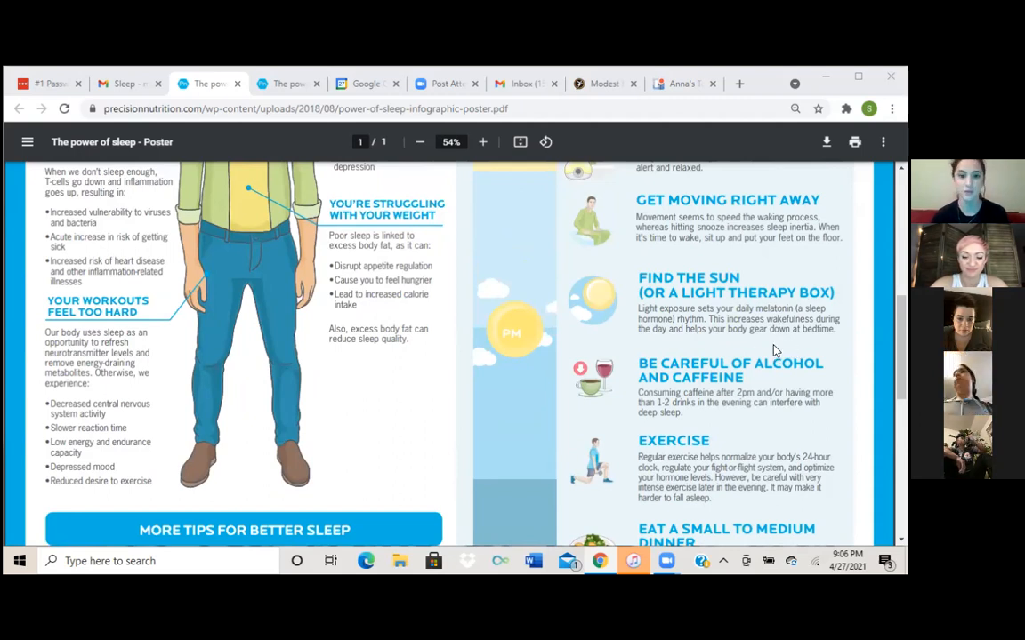
scroll("down", 3)
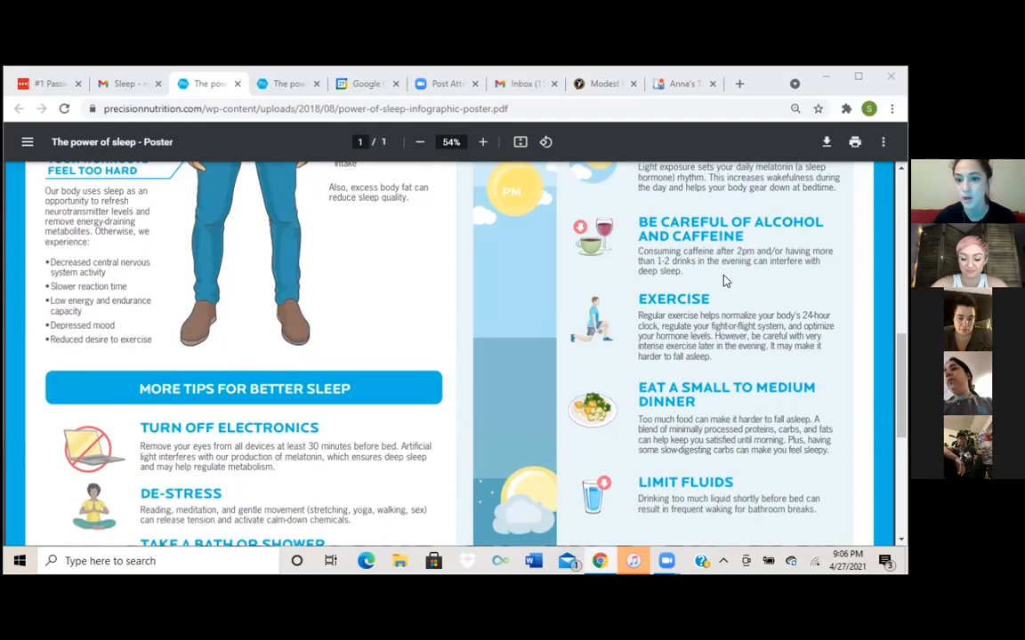
mouse_move(783, 269)
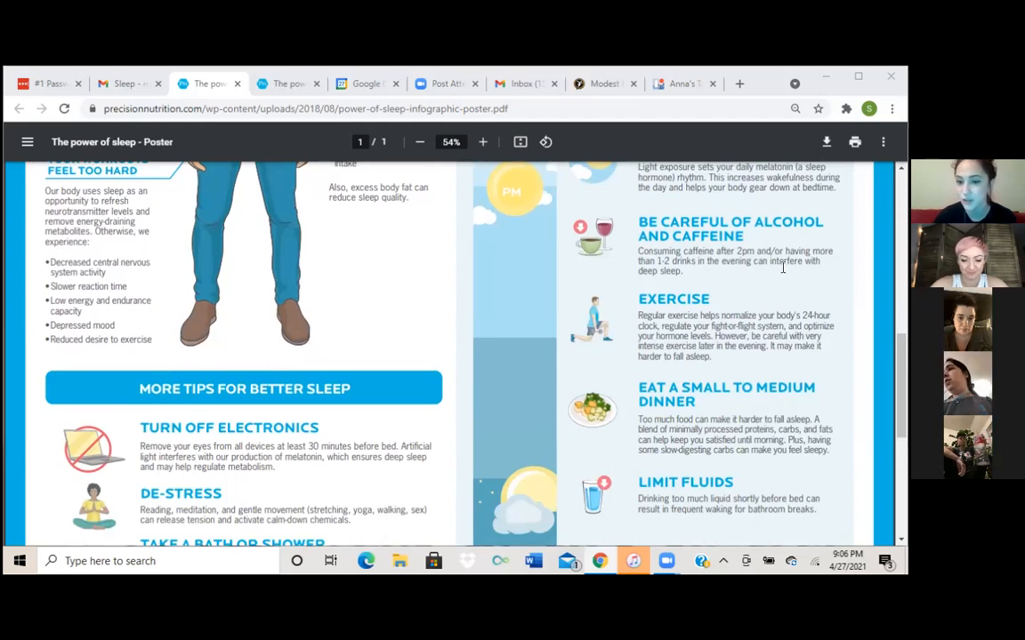
scroll("down", 3)
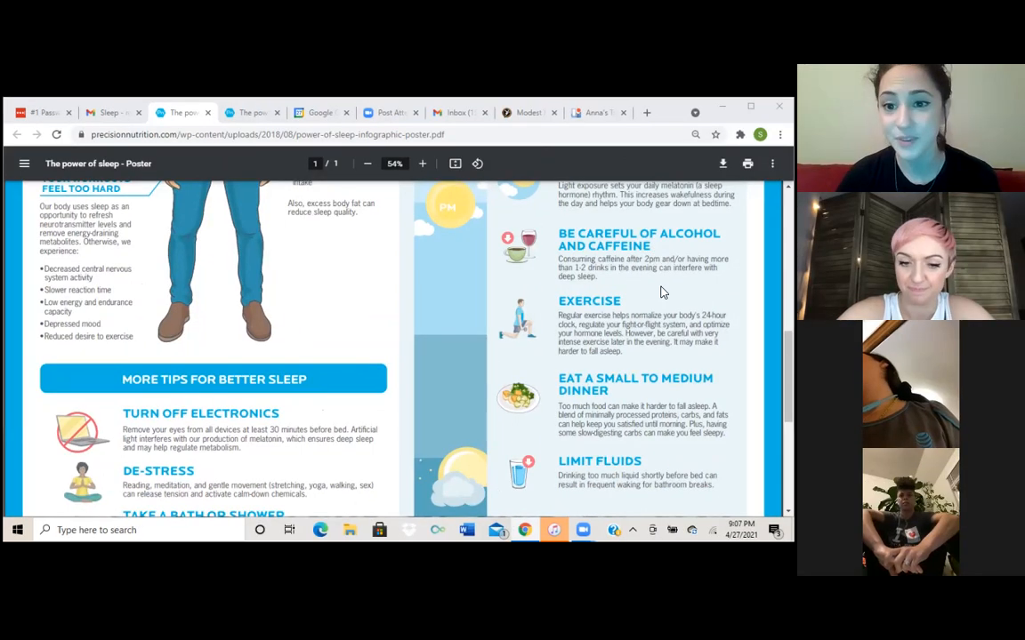
scroll("down", 3)
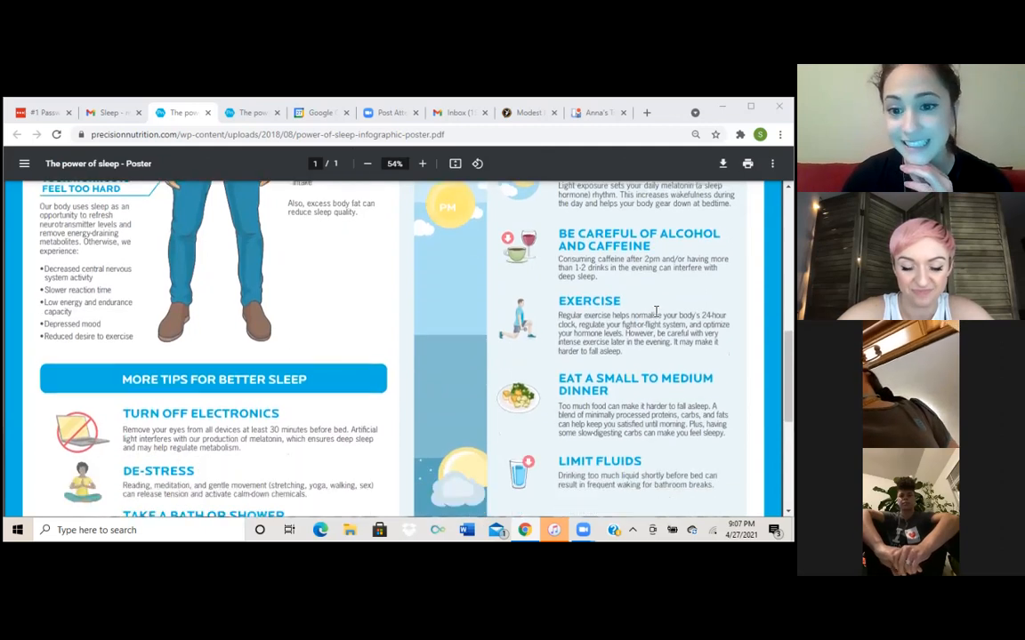
scroll("down", 3)
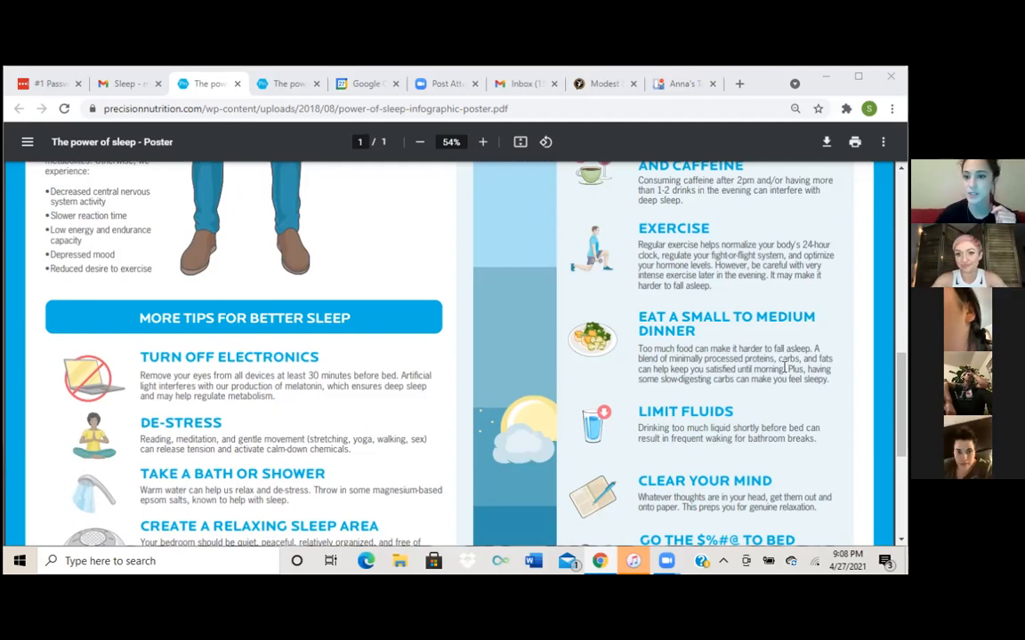
scroll("down", 3)
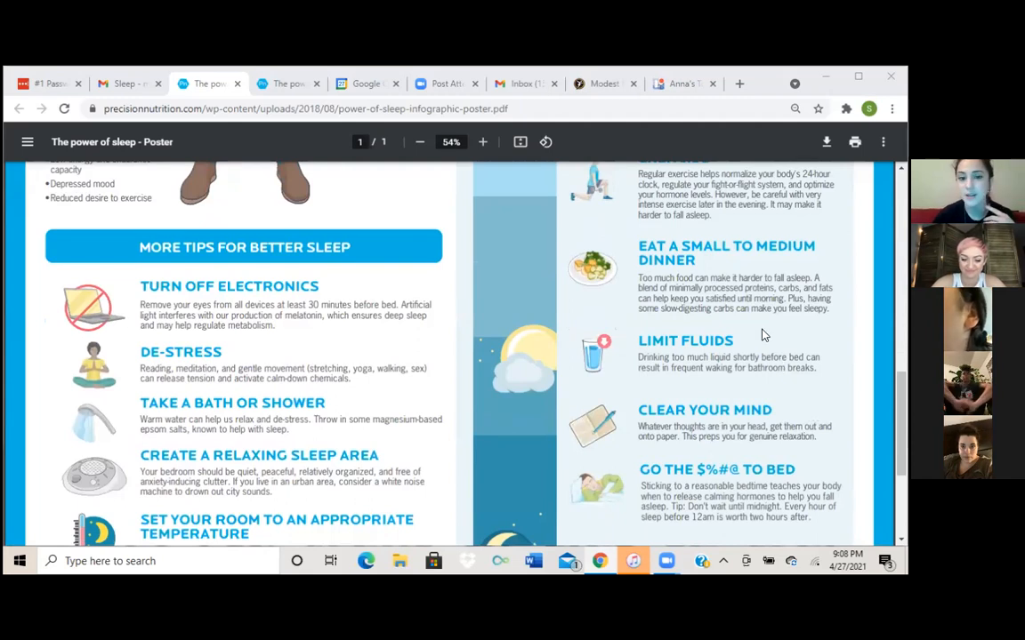
mouse_move(760, 324)
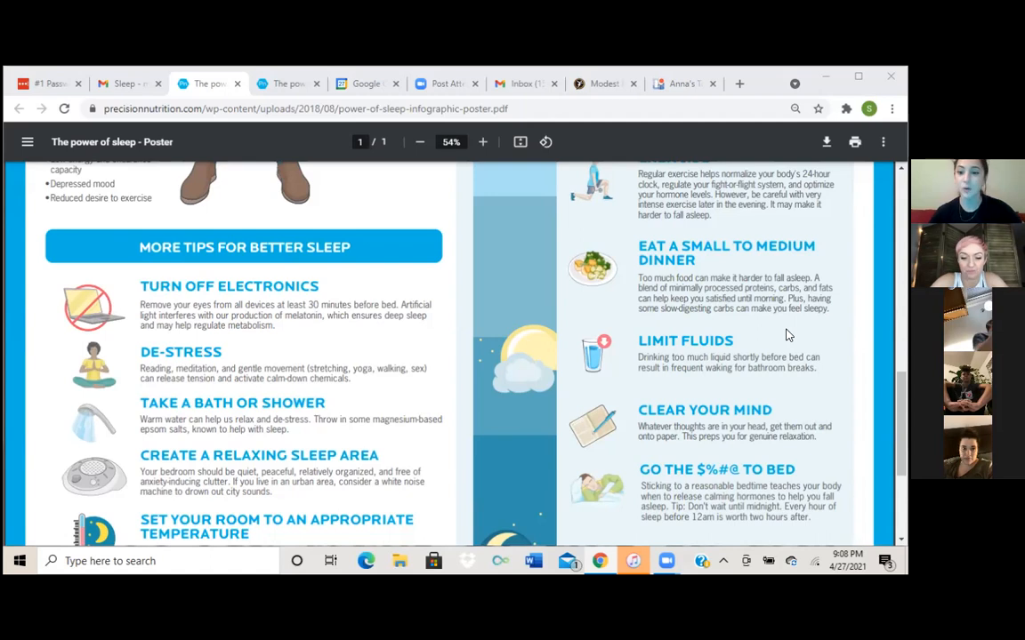
scroll("down", 3)
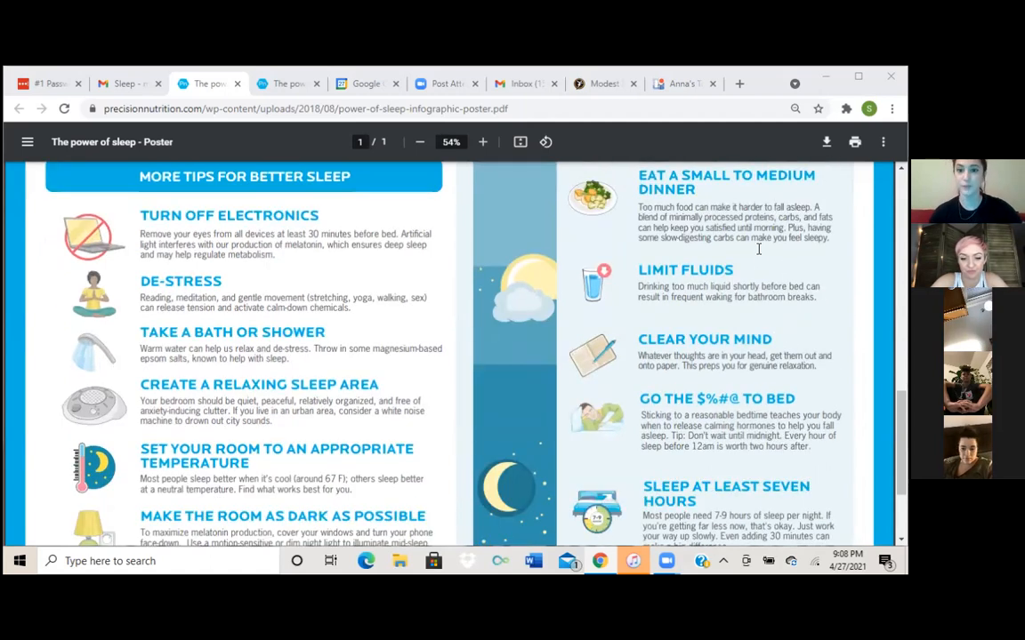
scroll("down", 3)
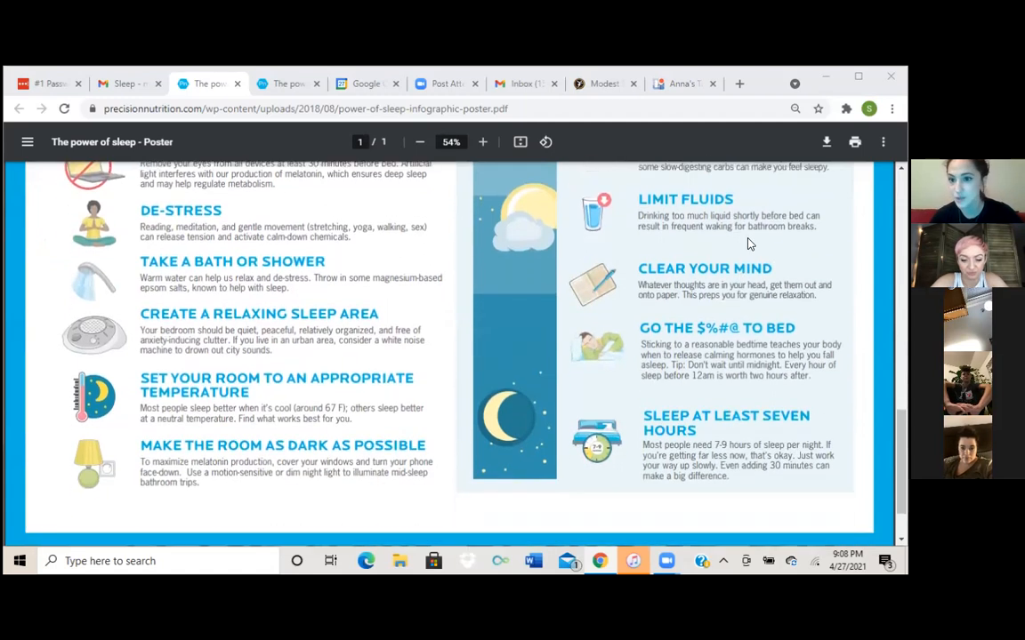
mouse_move(780, 214)
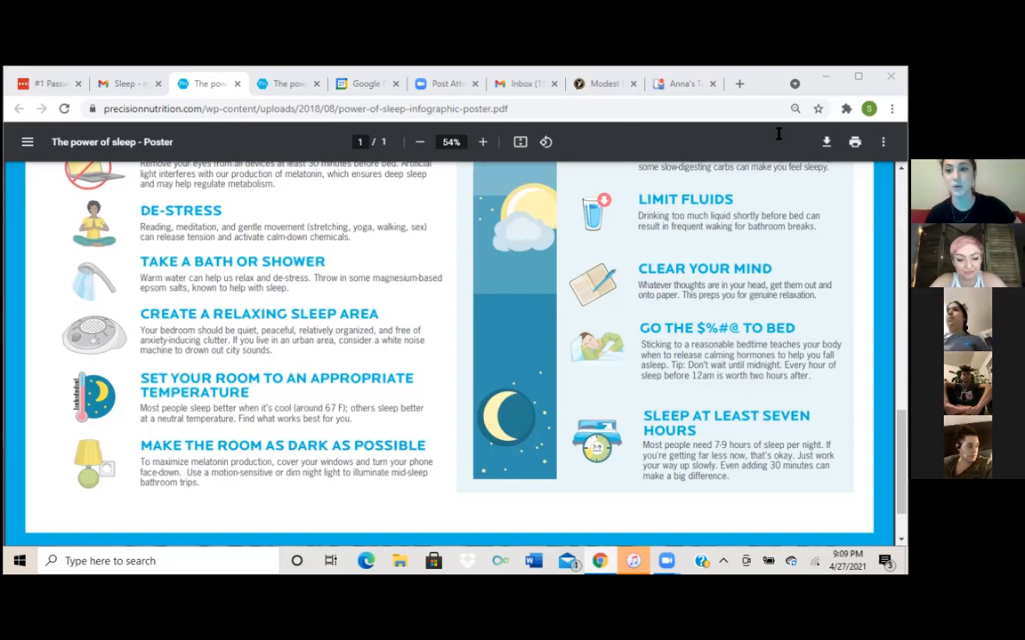
mouse_move(712, 341)
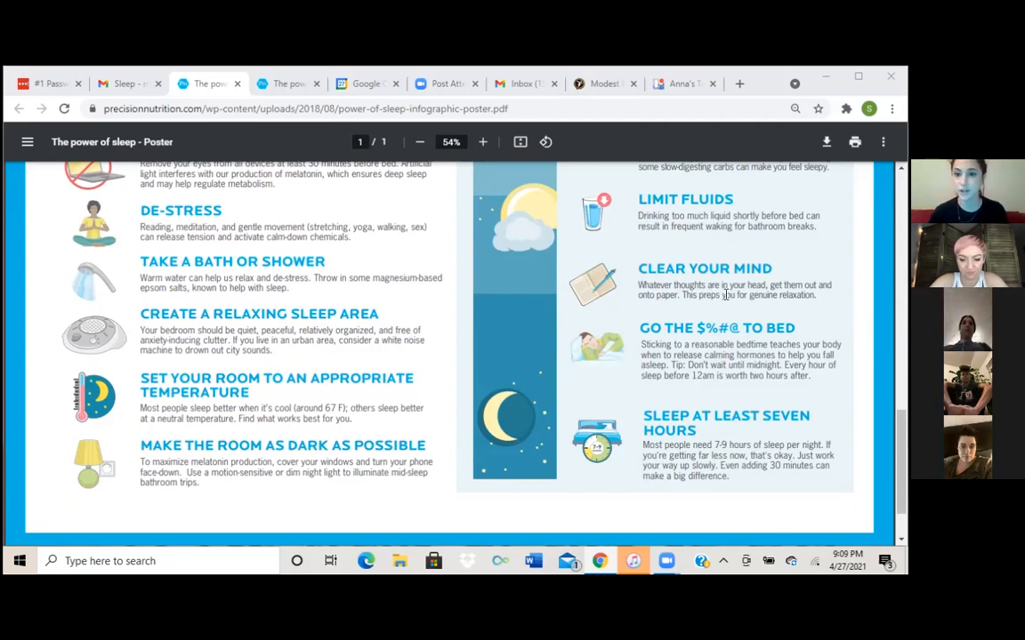
scroll("down", 3)
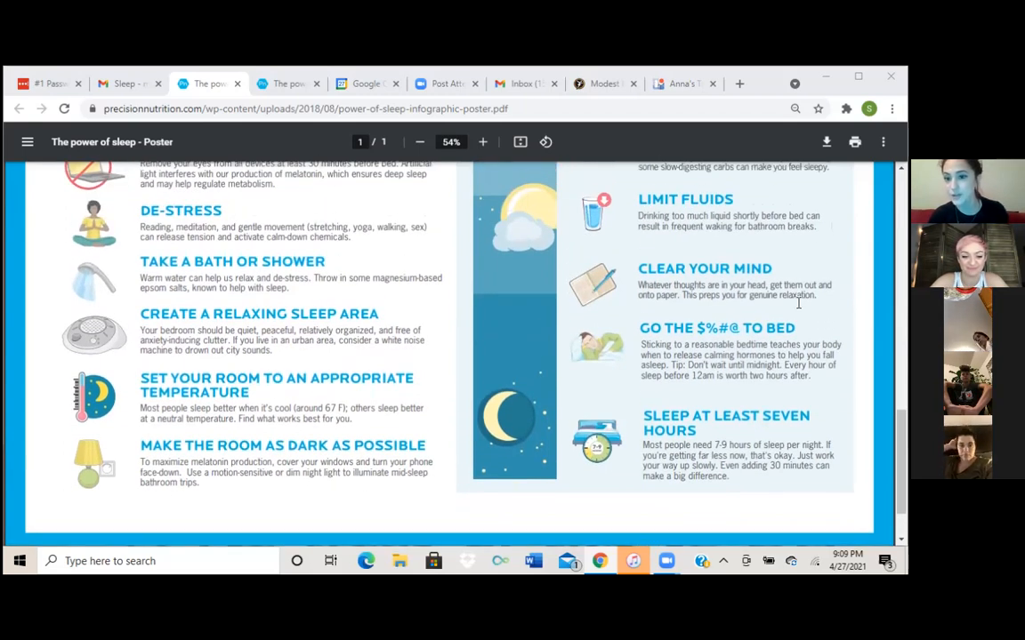
mouse_move(798, 318)
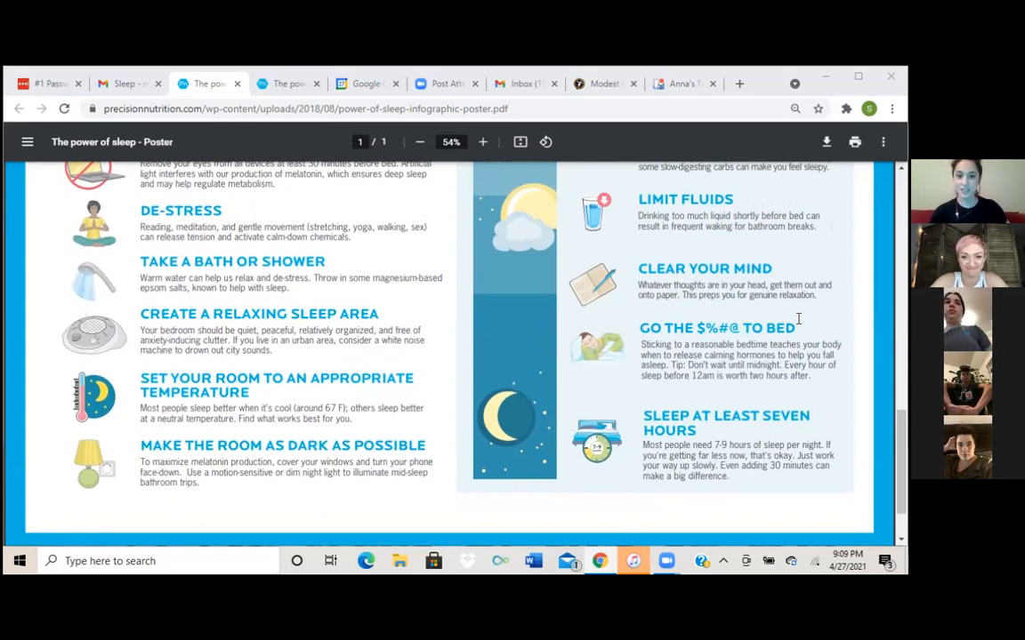
mouse_move(784, 331)
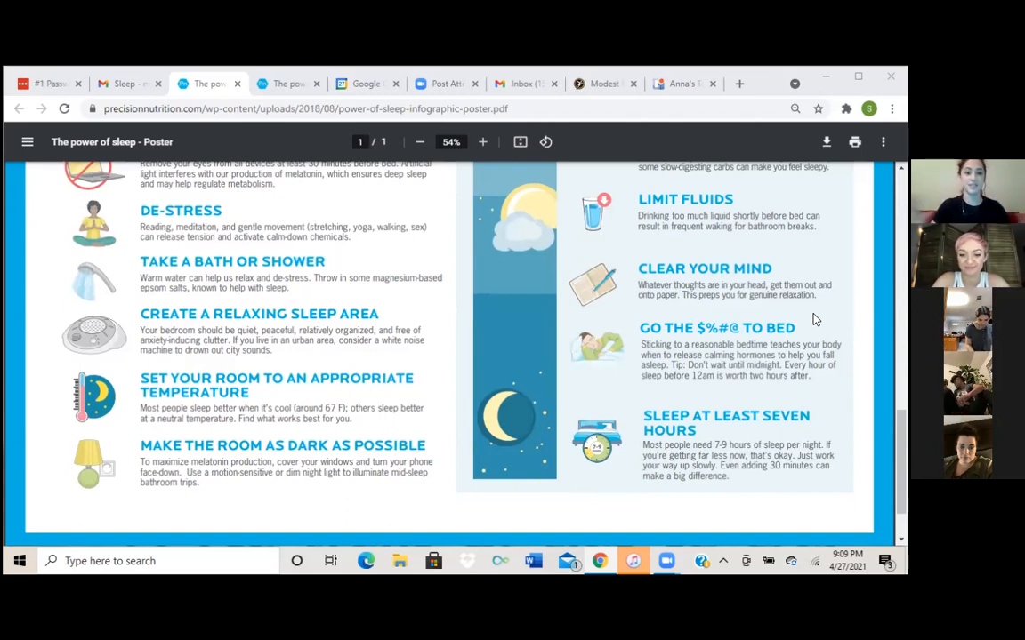
mouse_move(872, 238)
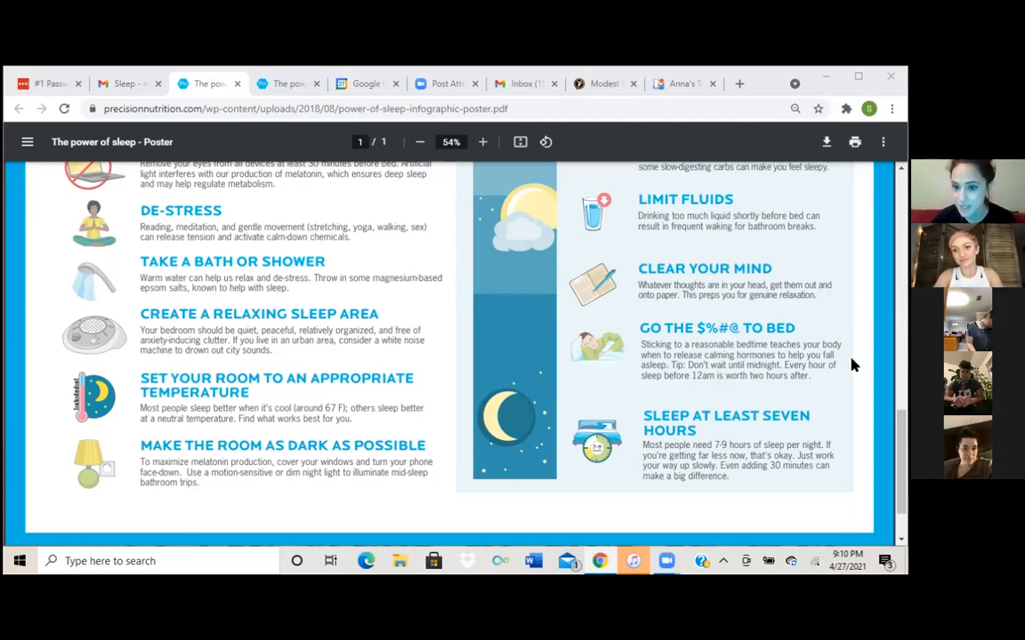
scroll("down", 3)
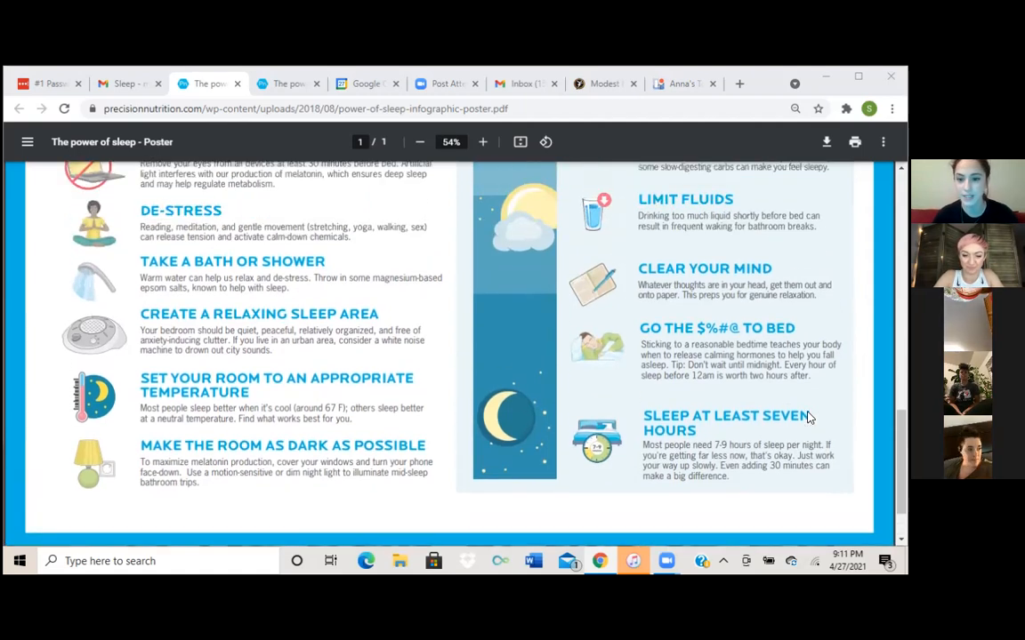
mouse_move(815, 434)
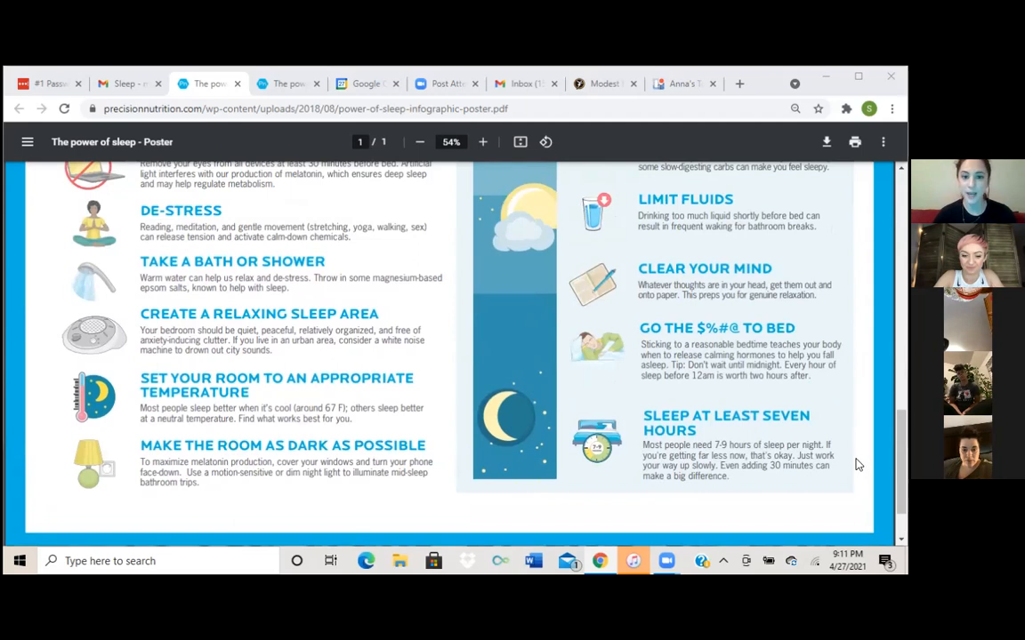
mouse_move(855, 461)
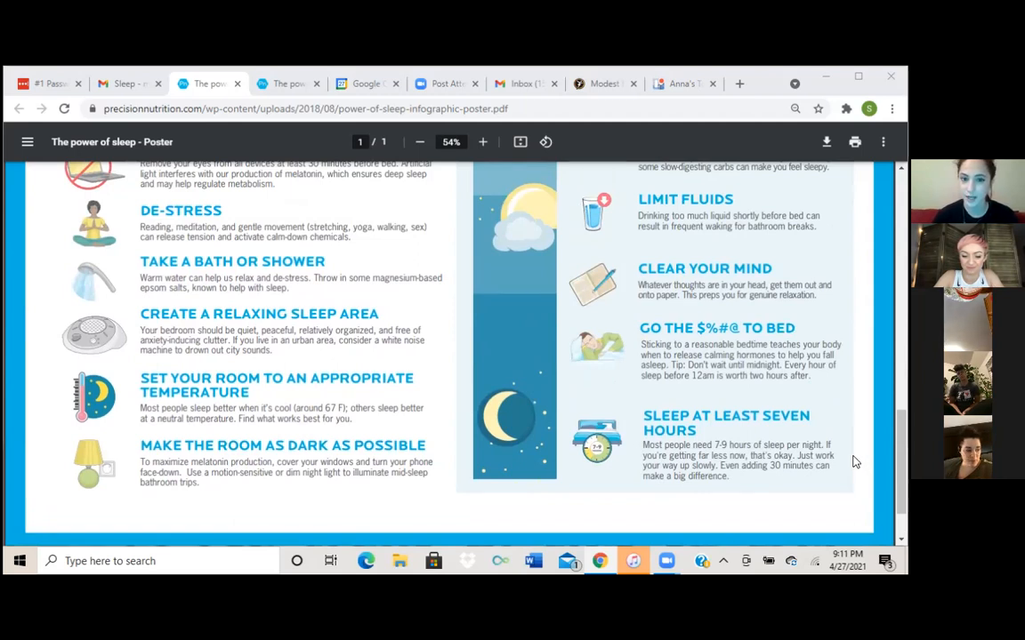
mouse_move(861, 462)
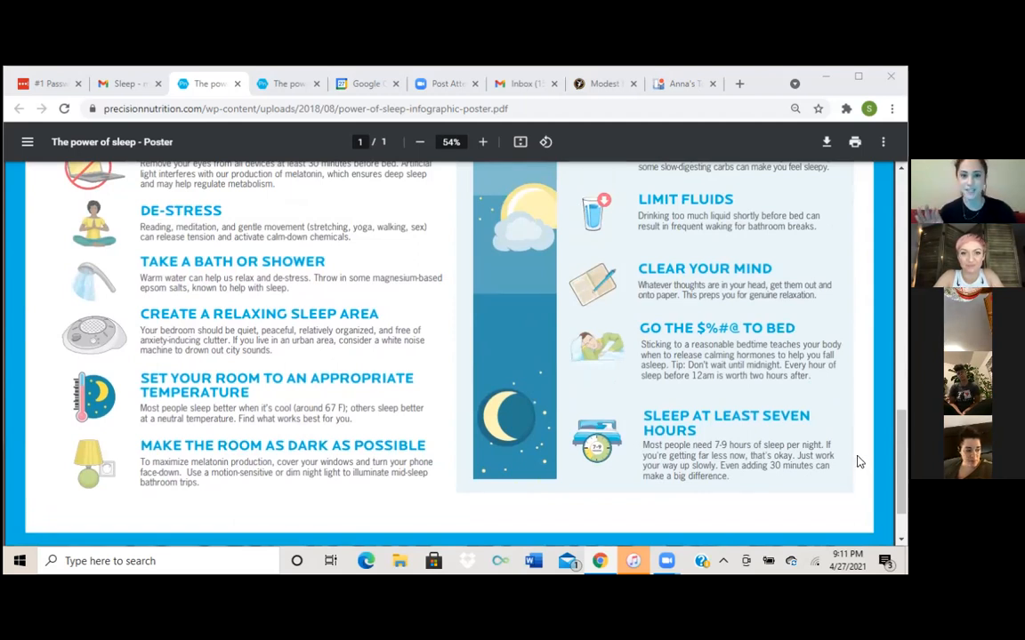